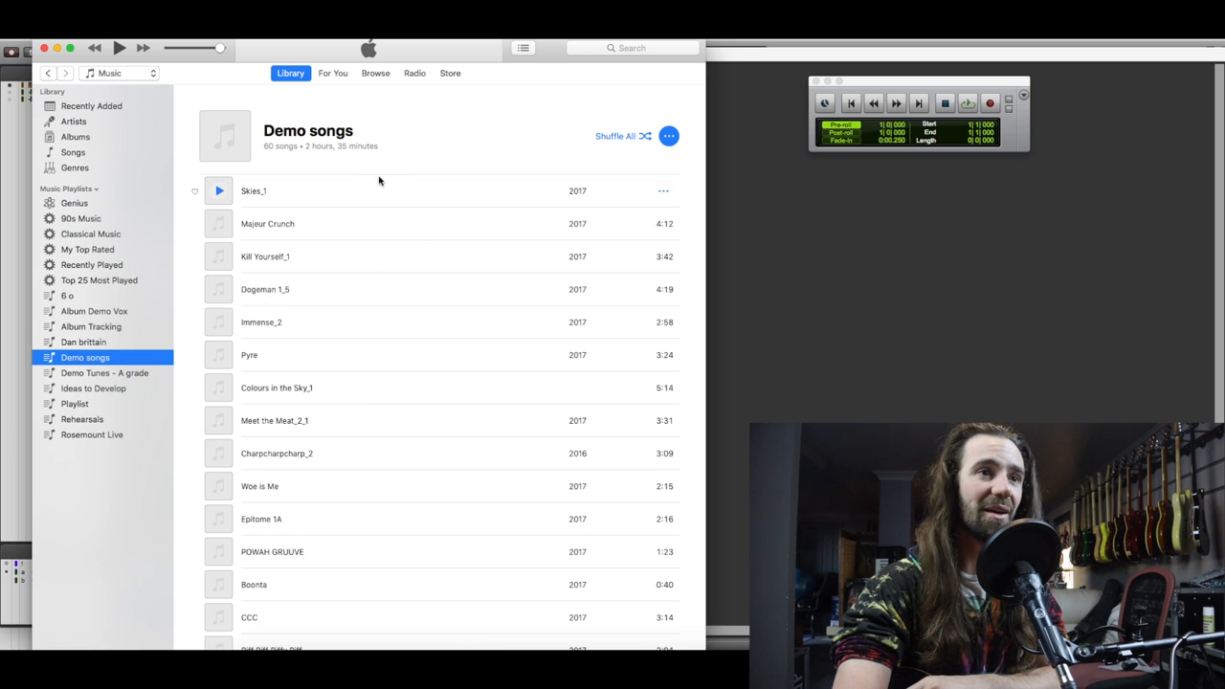
# Inspect the channel strip plugin on ADAT 1 and close it again.
pyautogui.scroll(-3)
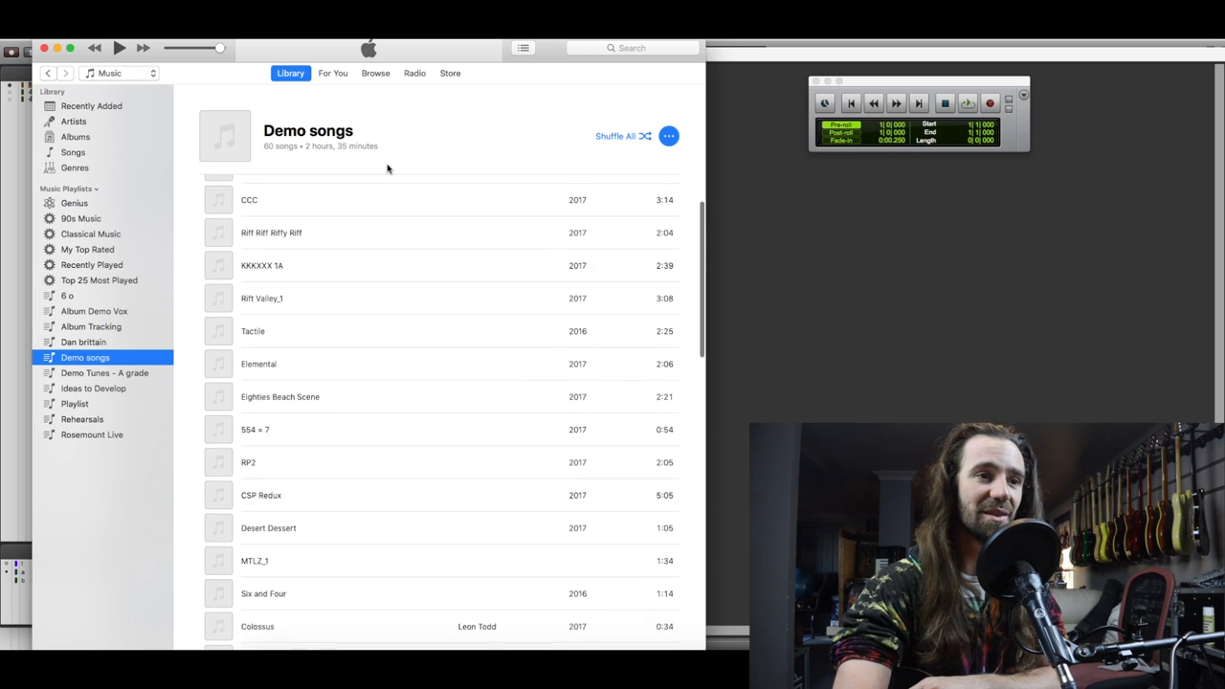
pyautogui.scroll(-3)
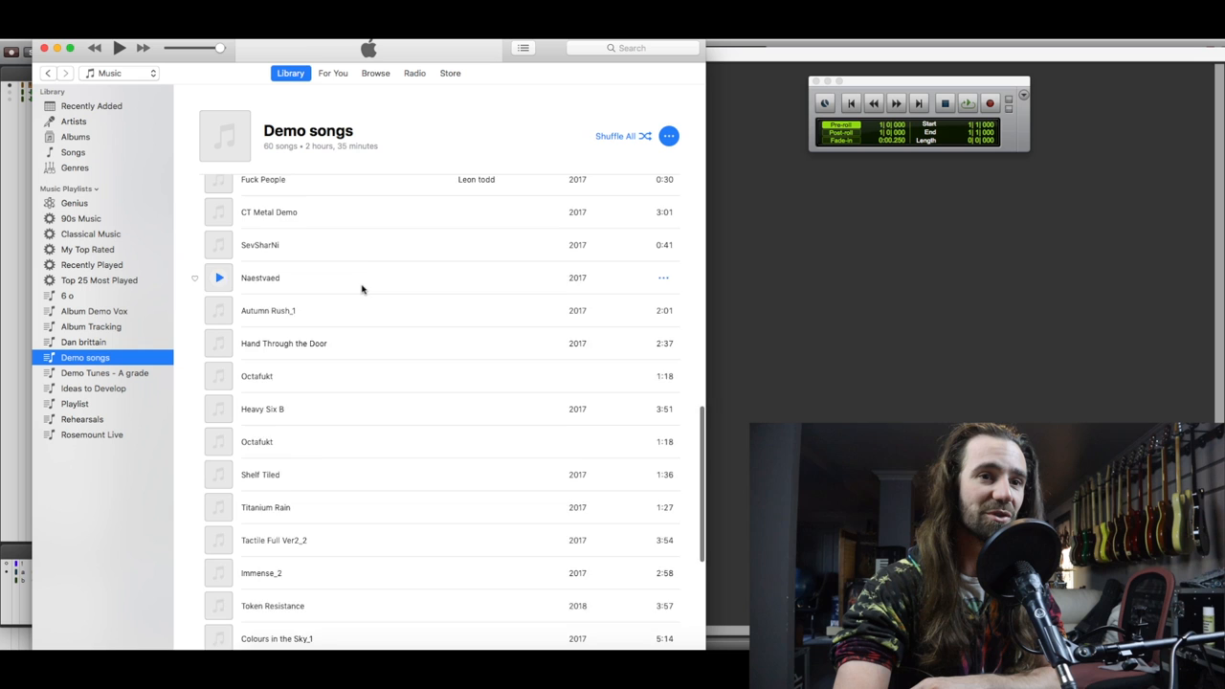
pyautogui.scroll(-3)
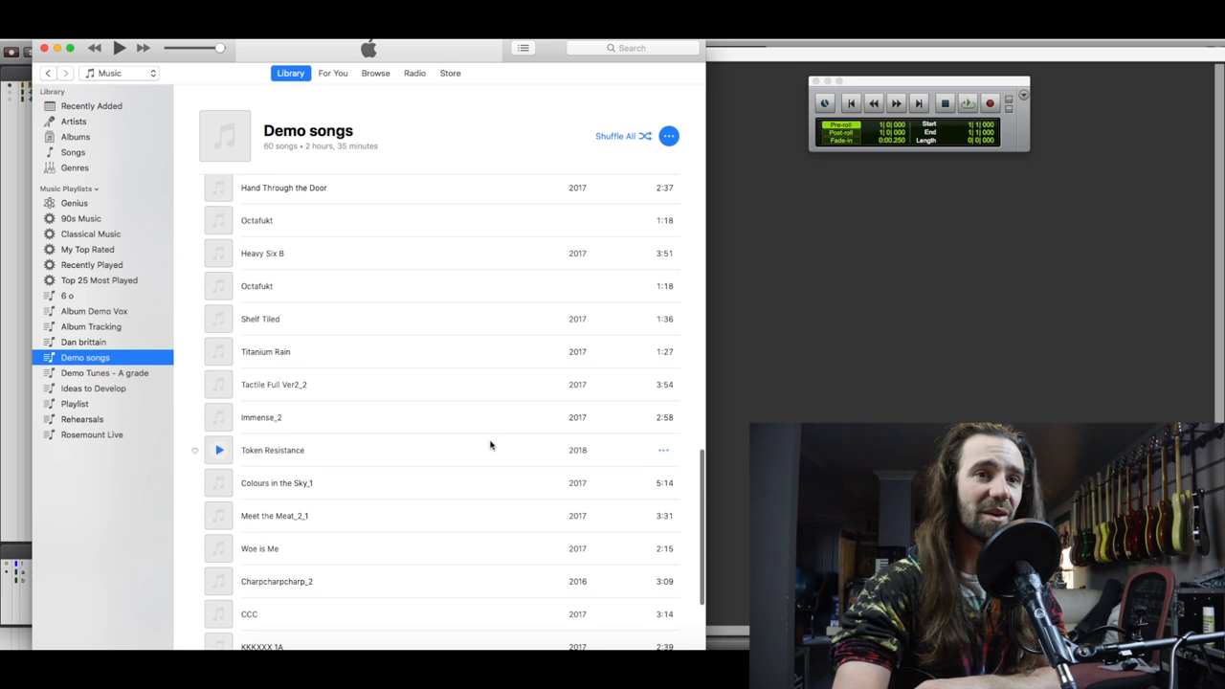
pyautogui.scroll(-3)
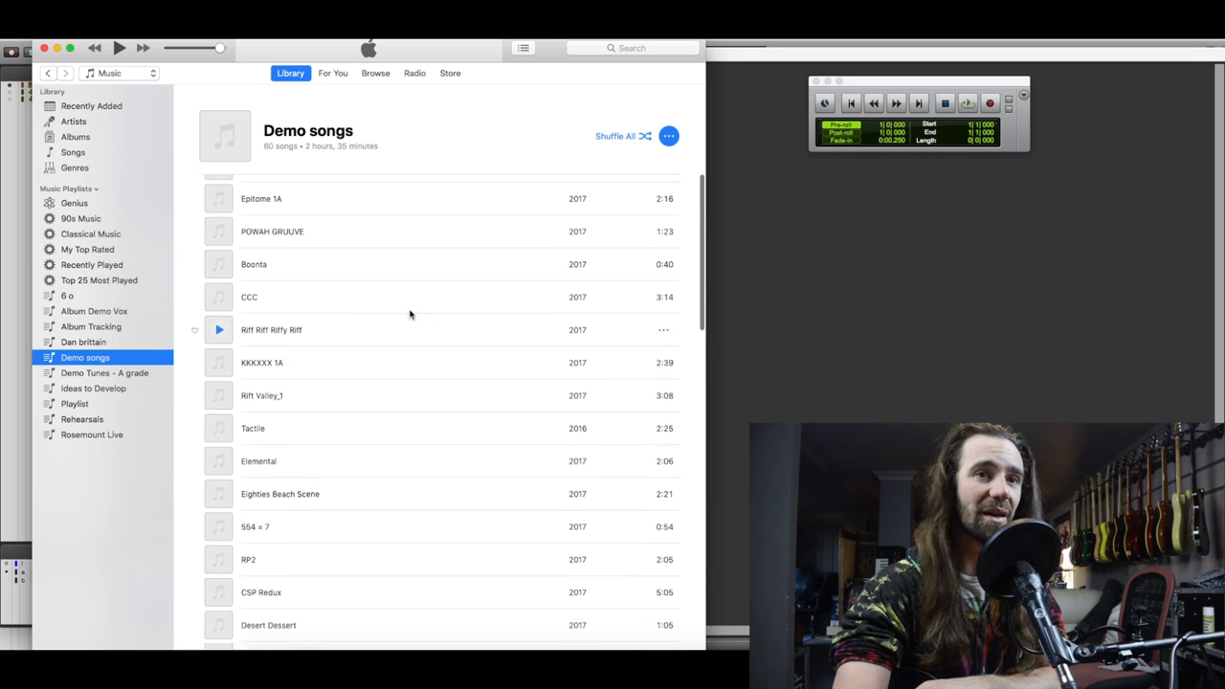
pyautogui.scroll(3)
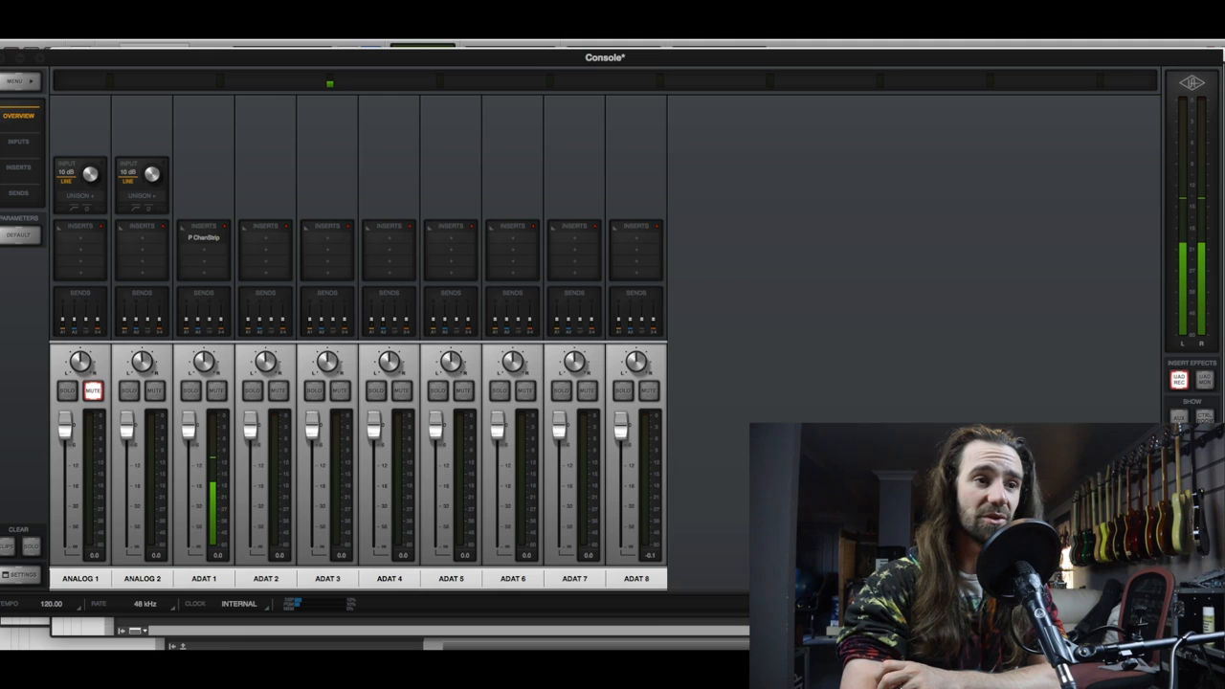
pyautogui.moveTo(211, 430)
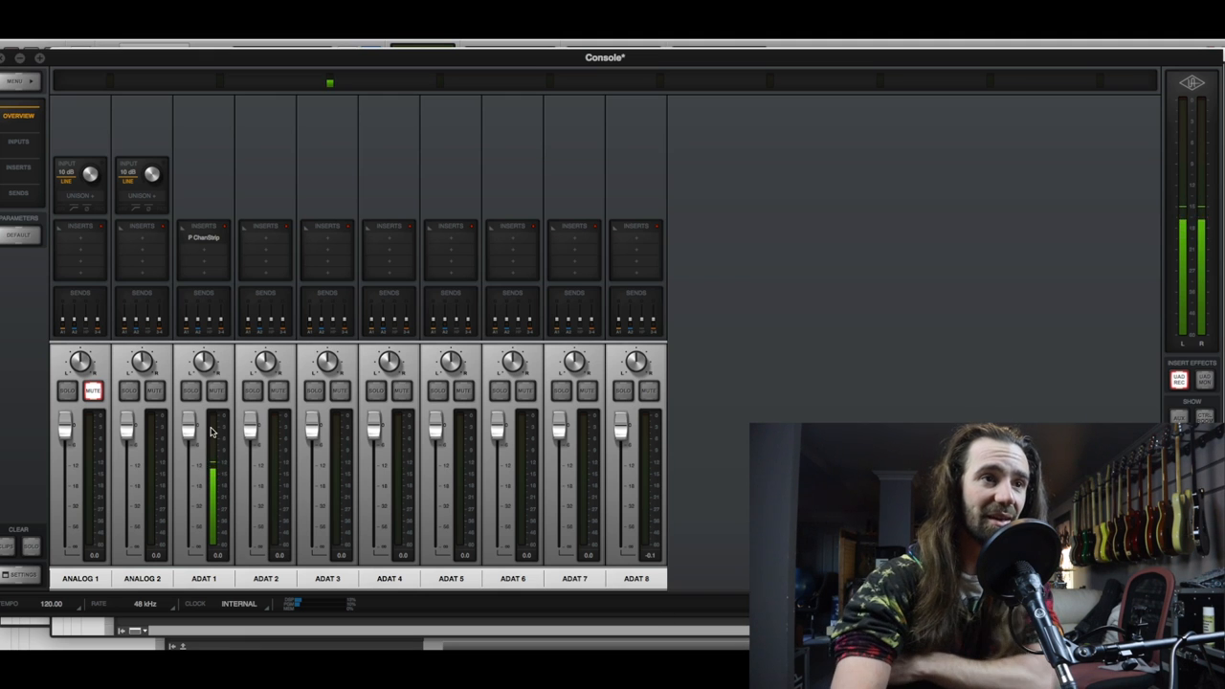
pyautogui.click(203, 237)
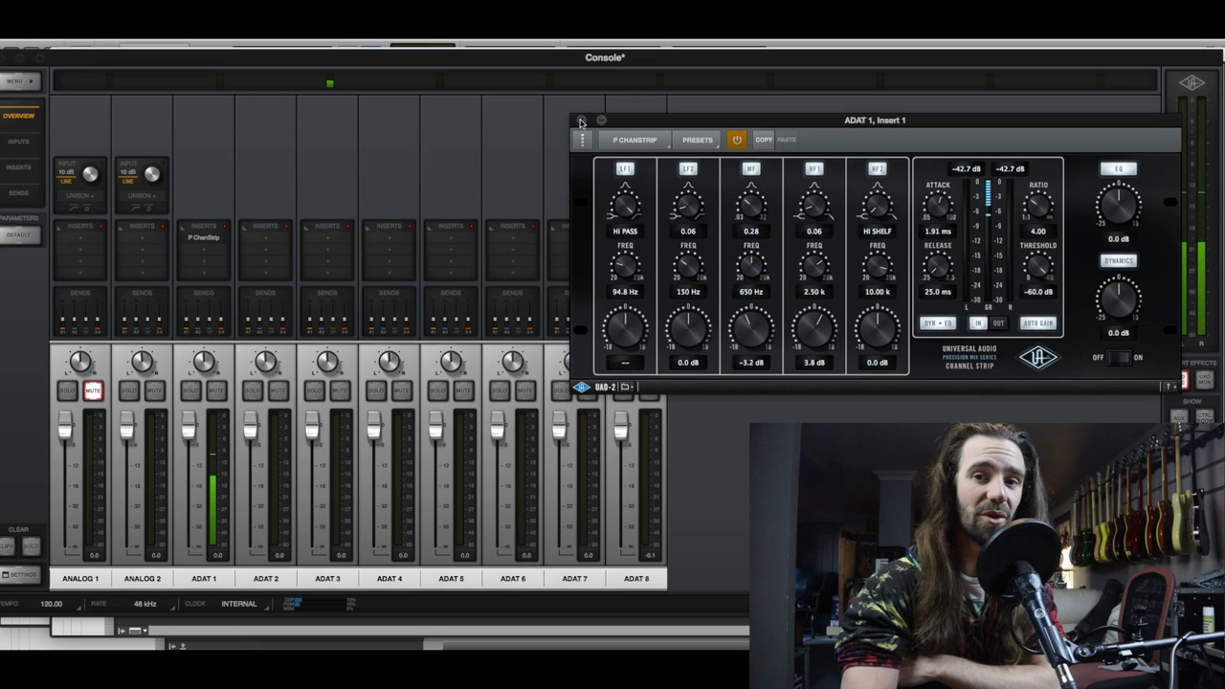
pyautogui.click(582, 121)
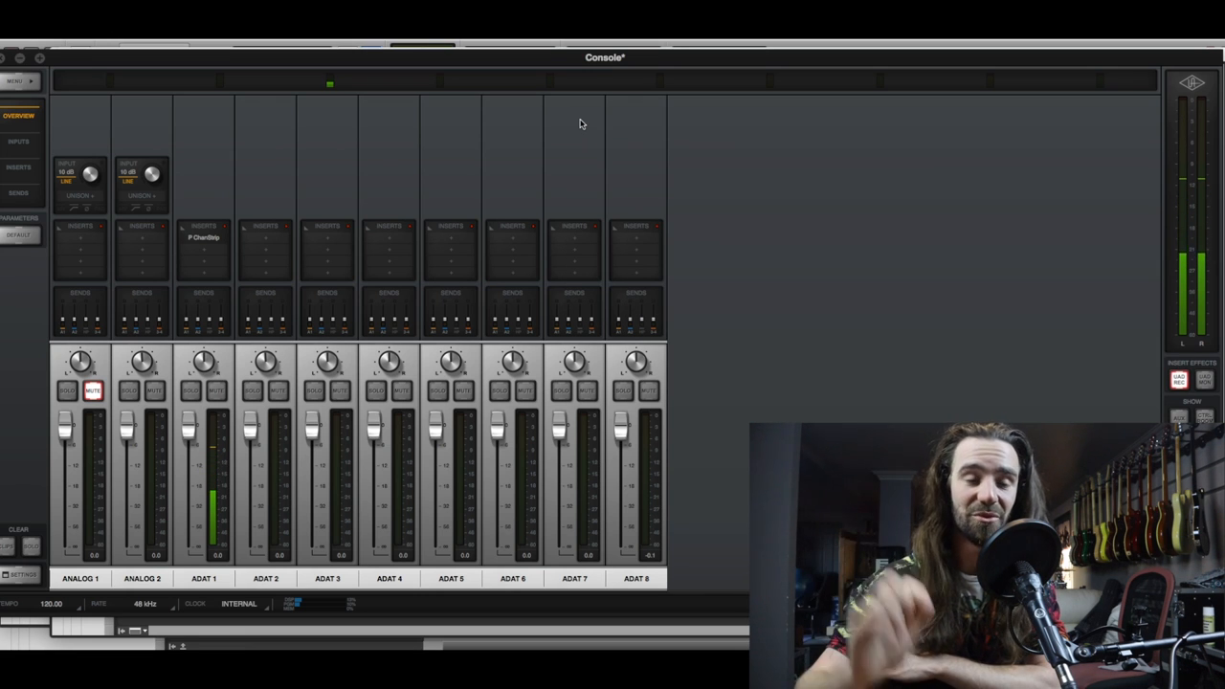
pyautogui.moveTo(76, 302)
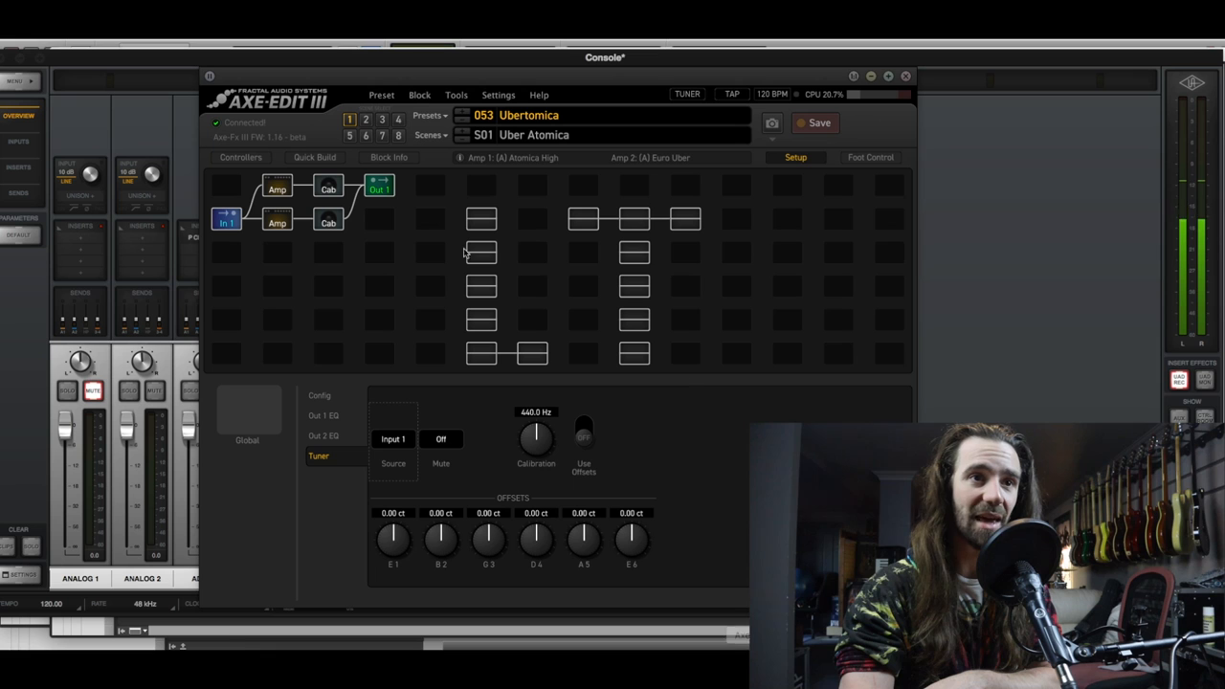
pyautogui.moveTo(452, 624)
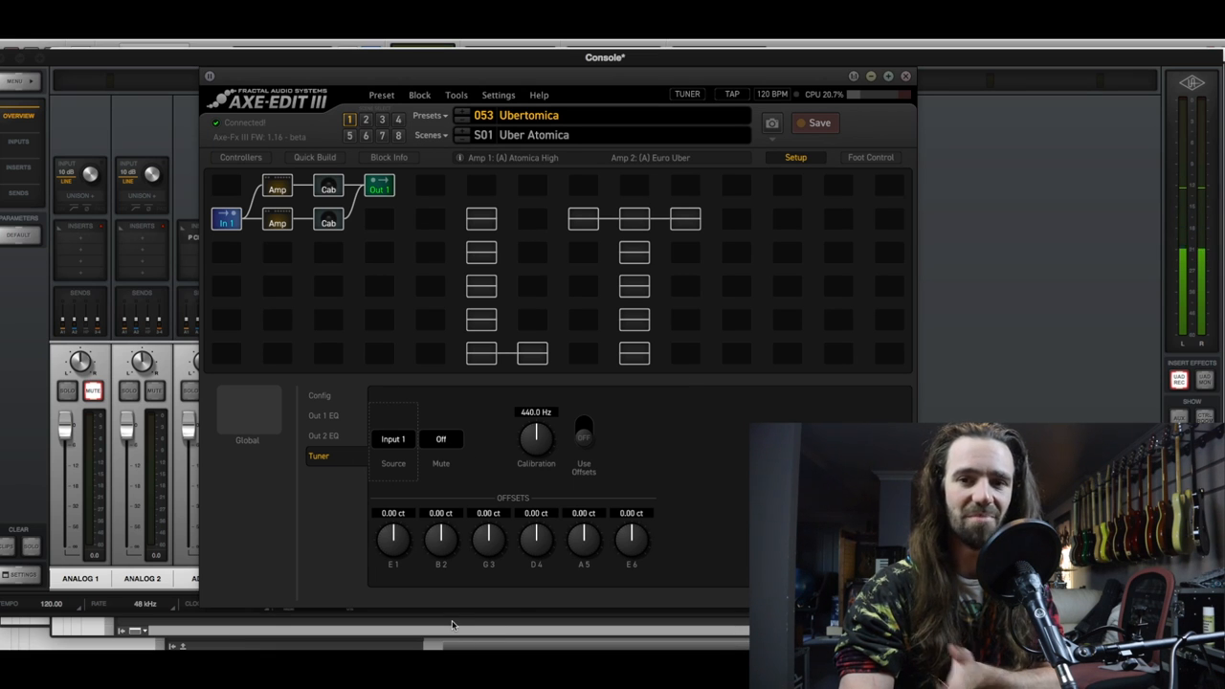
pyautogui.moveTo(444, 627)
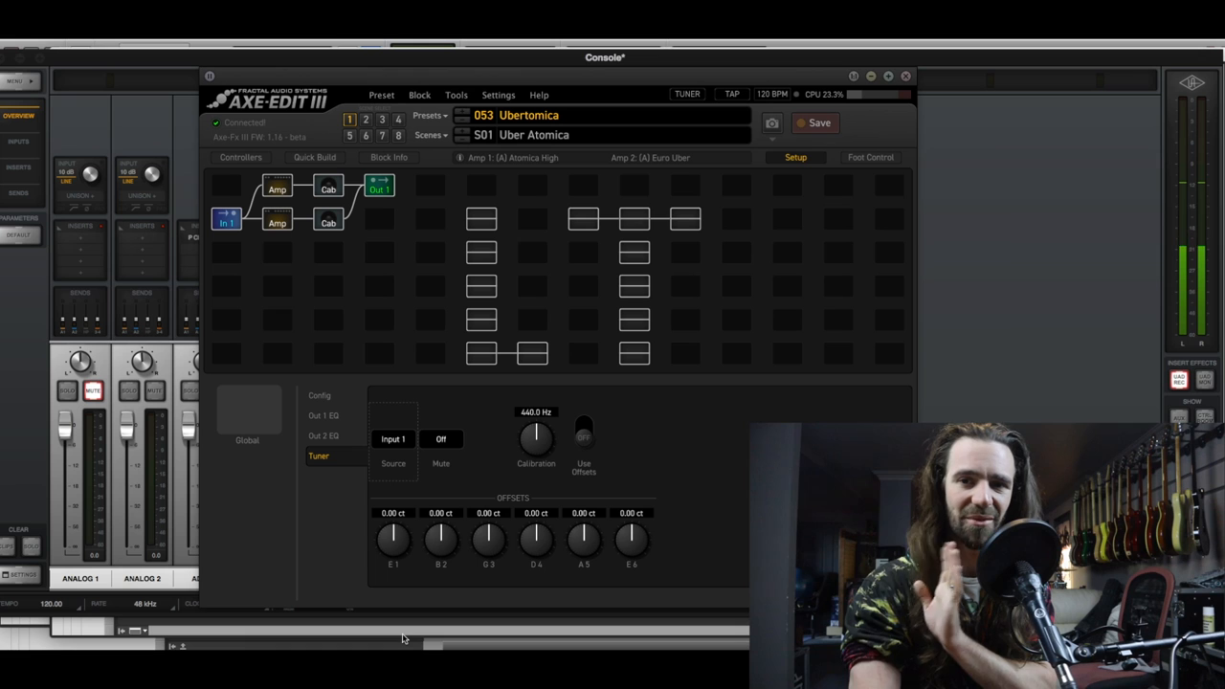
pyautogui.moveTo(382, 406)
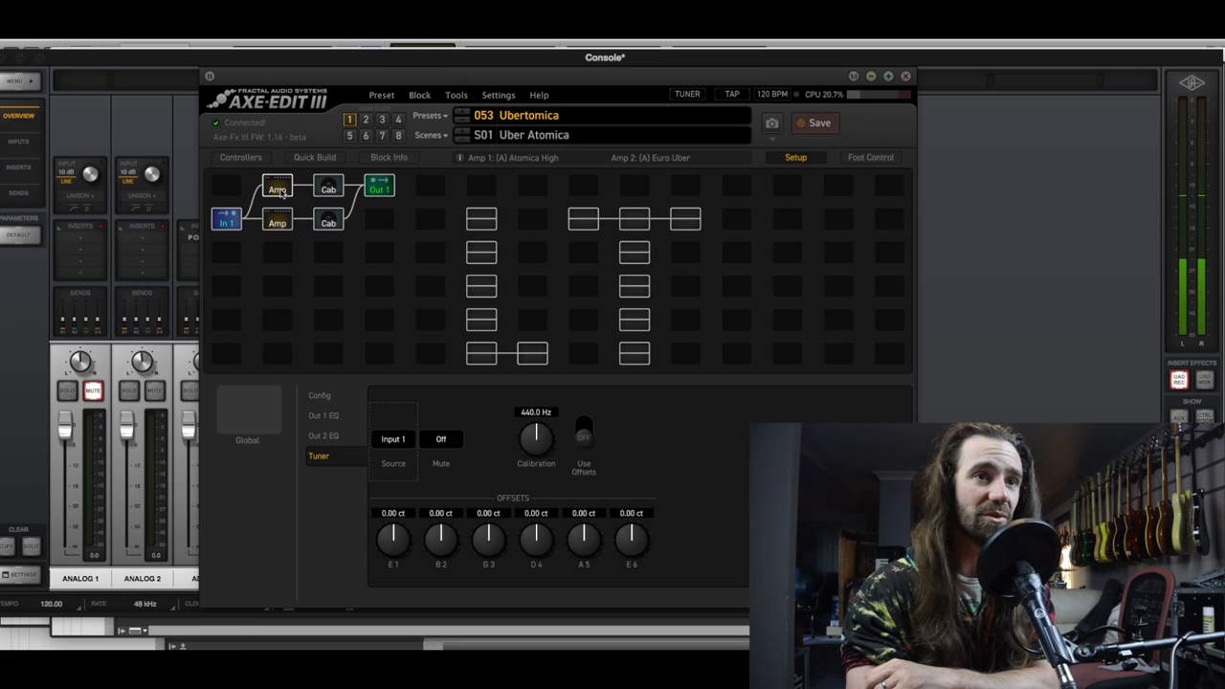
# Select the first Amp block in the Ubertomica grid and show its amp settings.
pyautogui.click(276, 222)
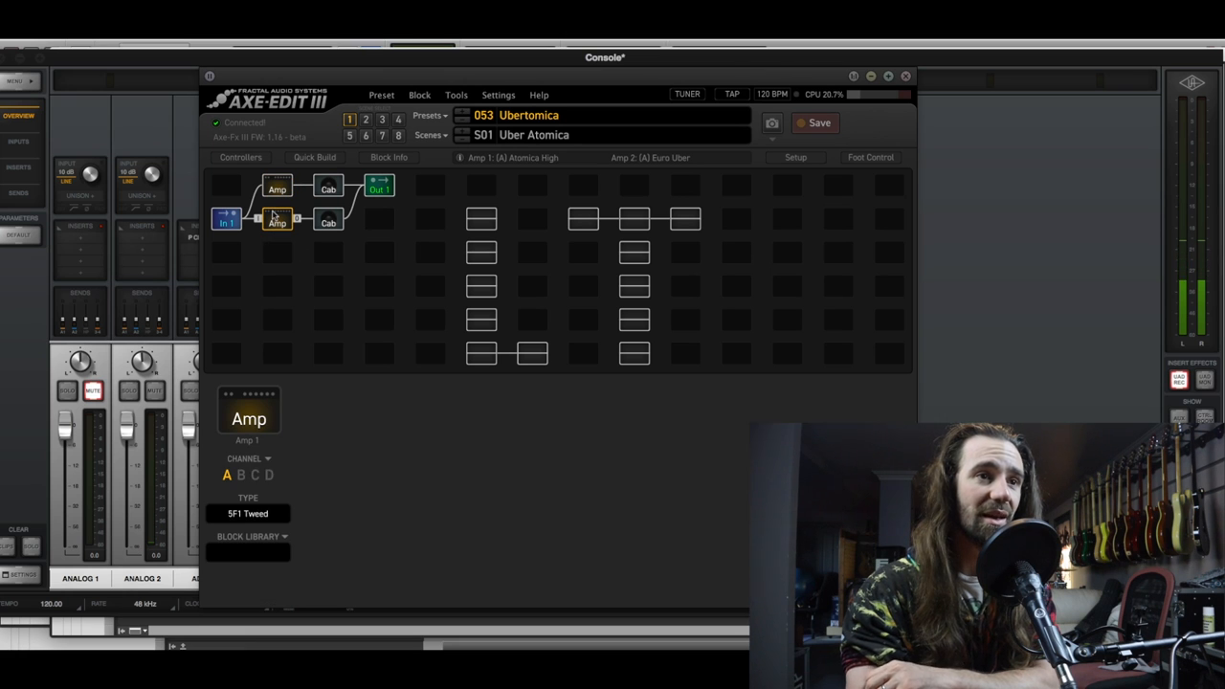
pyautogui.doubleClick(275, 222)
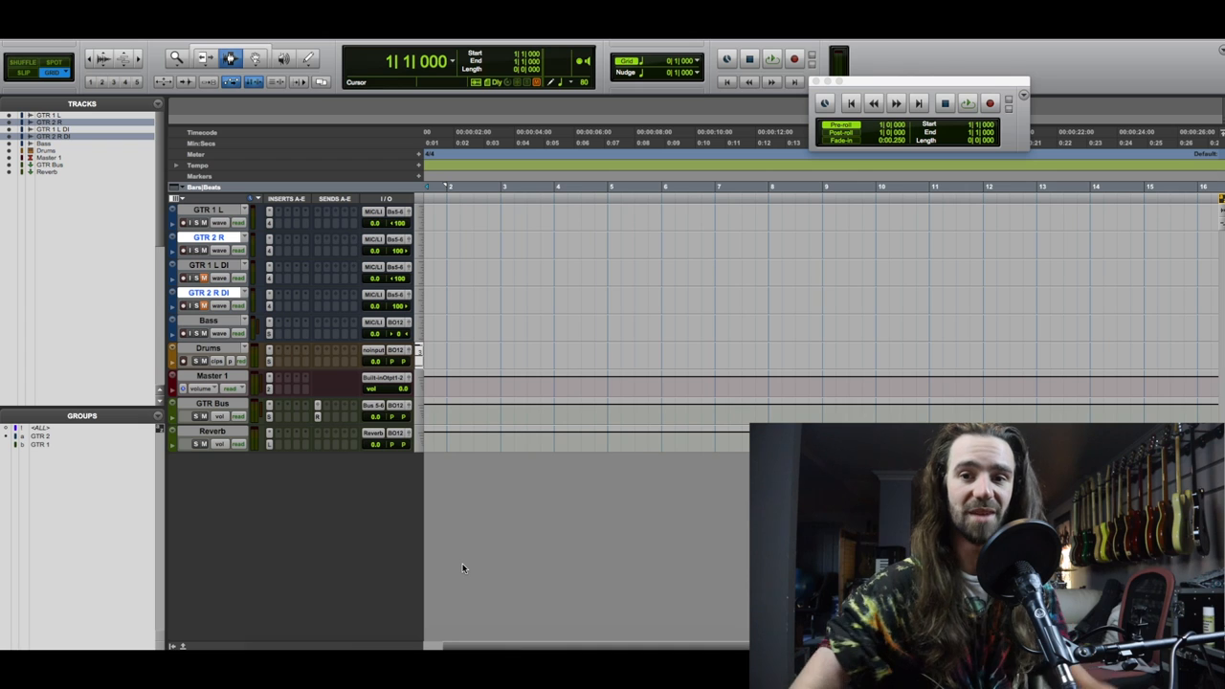
pyautogui.moveTo(431, 492)
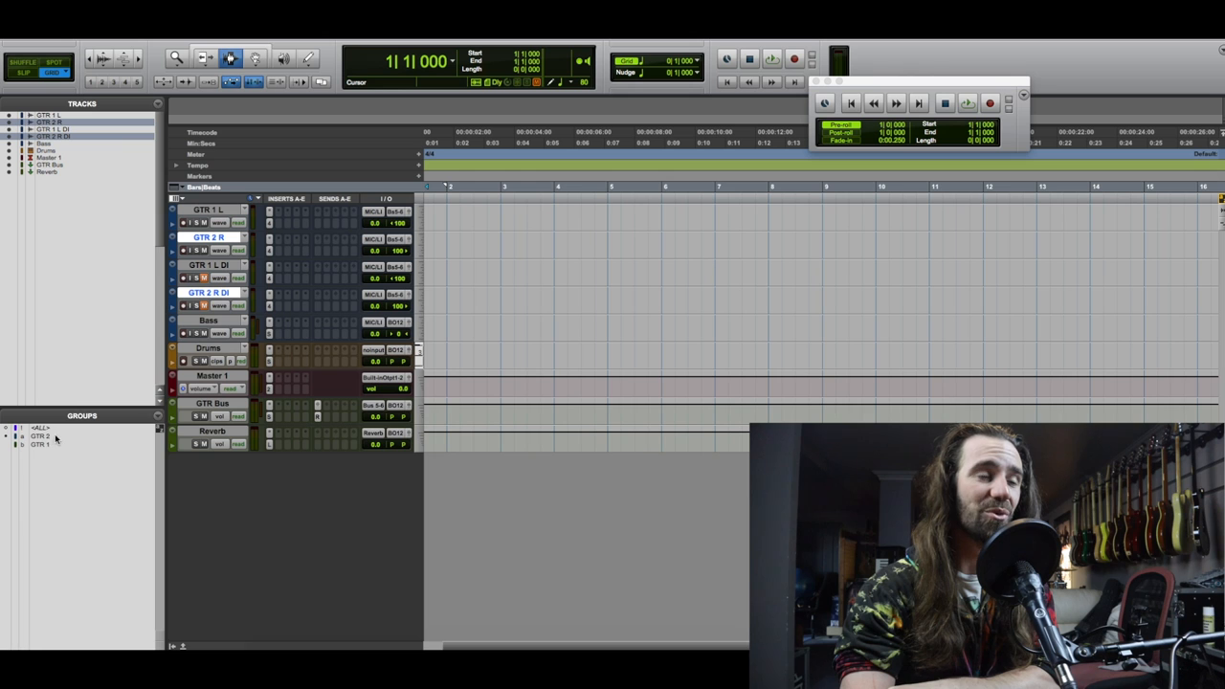
pyautogui.moveTo(40, 437)
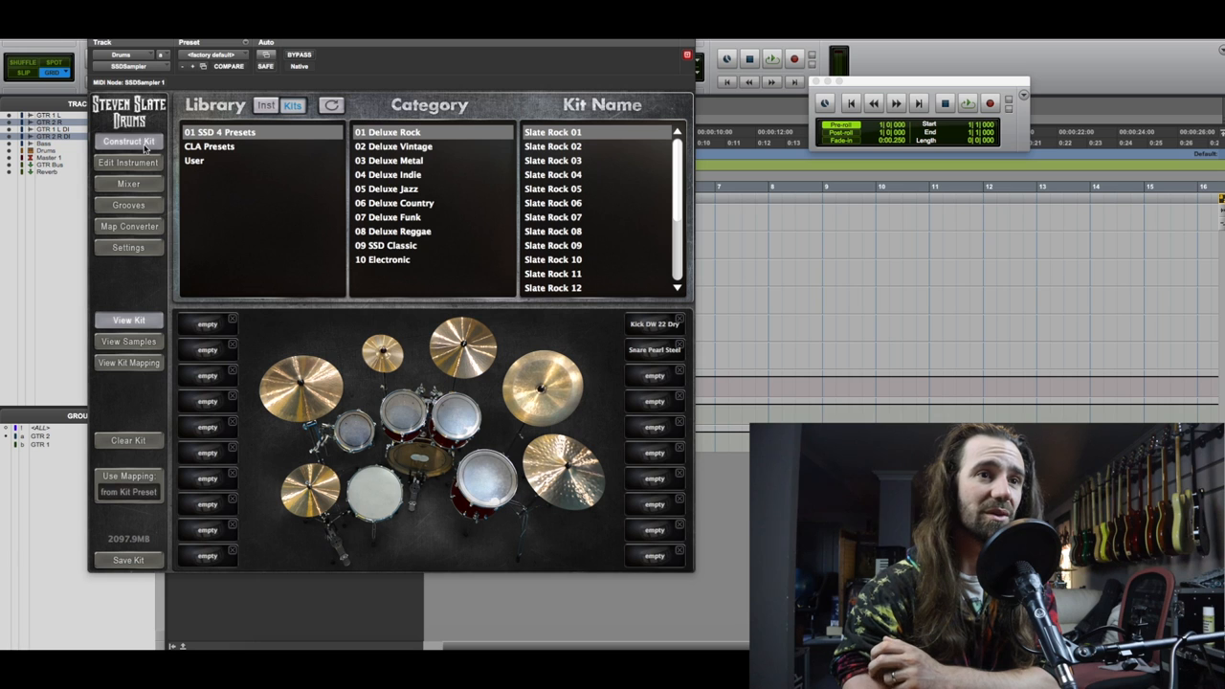
pyautogui.moveTo(228, 283)
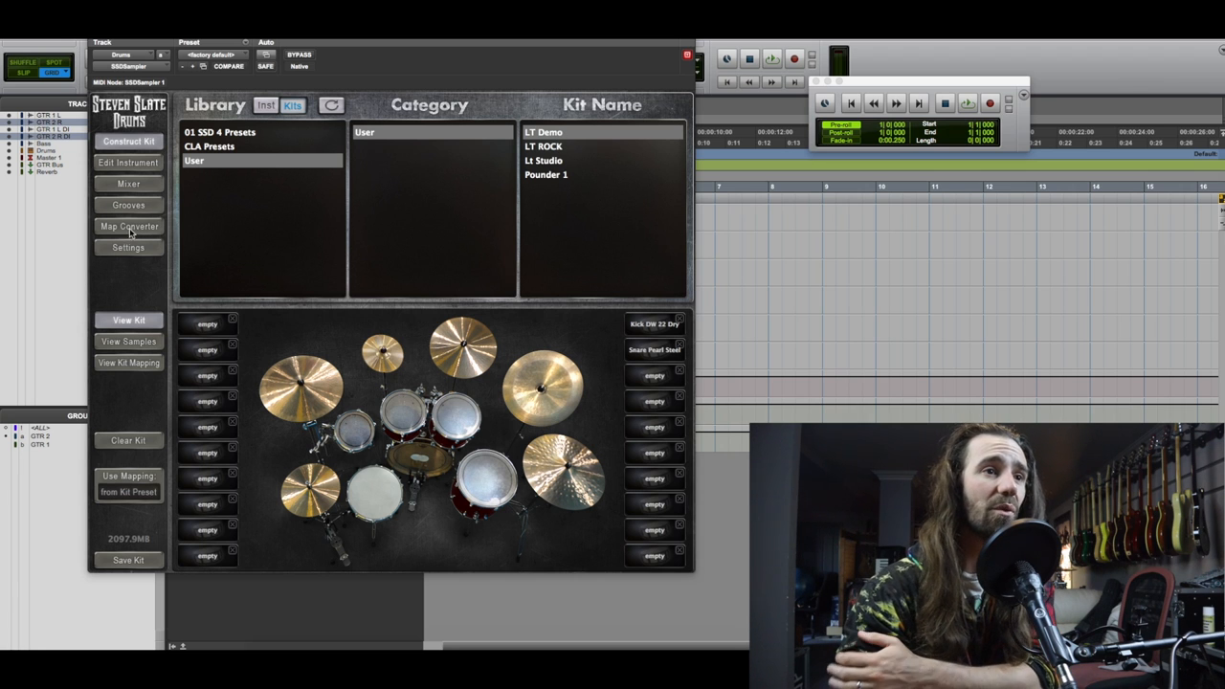
# Show the kick drum's instrument editor in Steven Slate Drums.
pyautogui.click(128, 184)
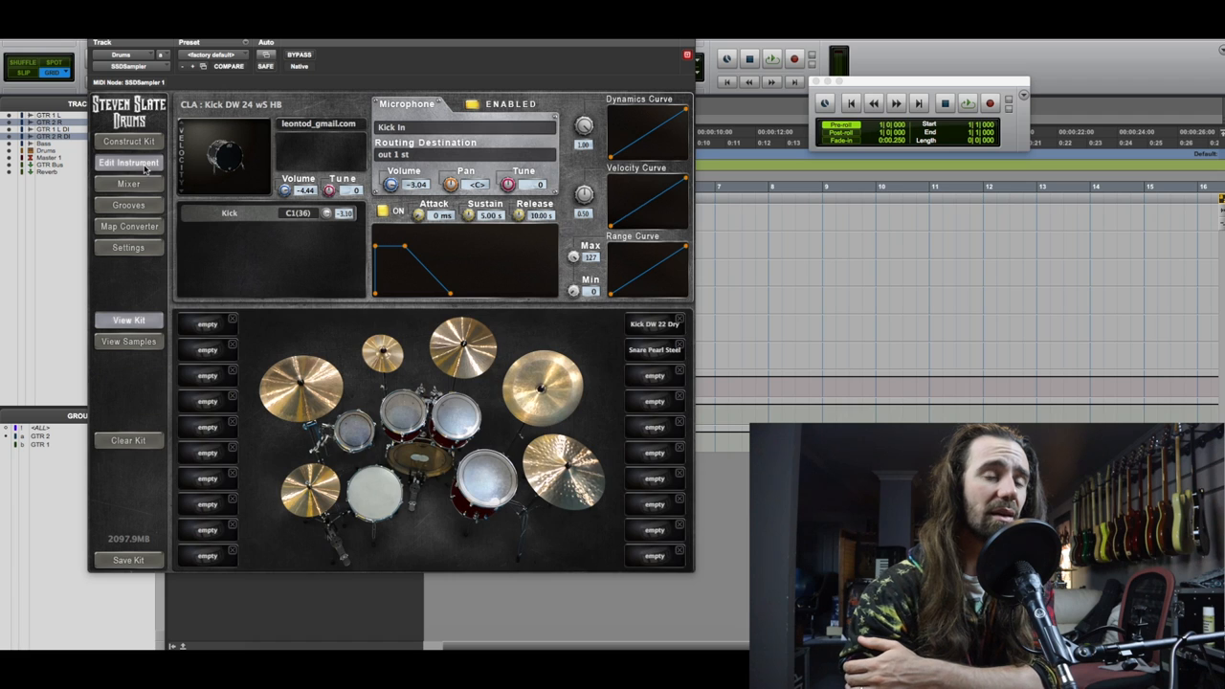
pyautogui.click(373, 493)
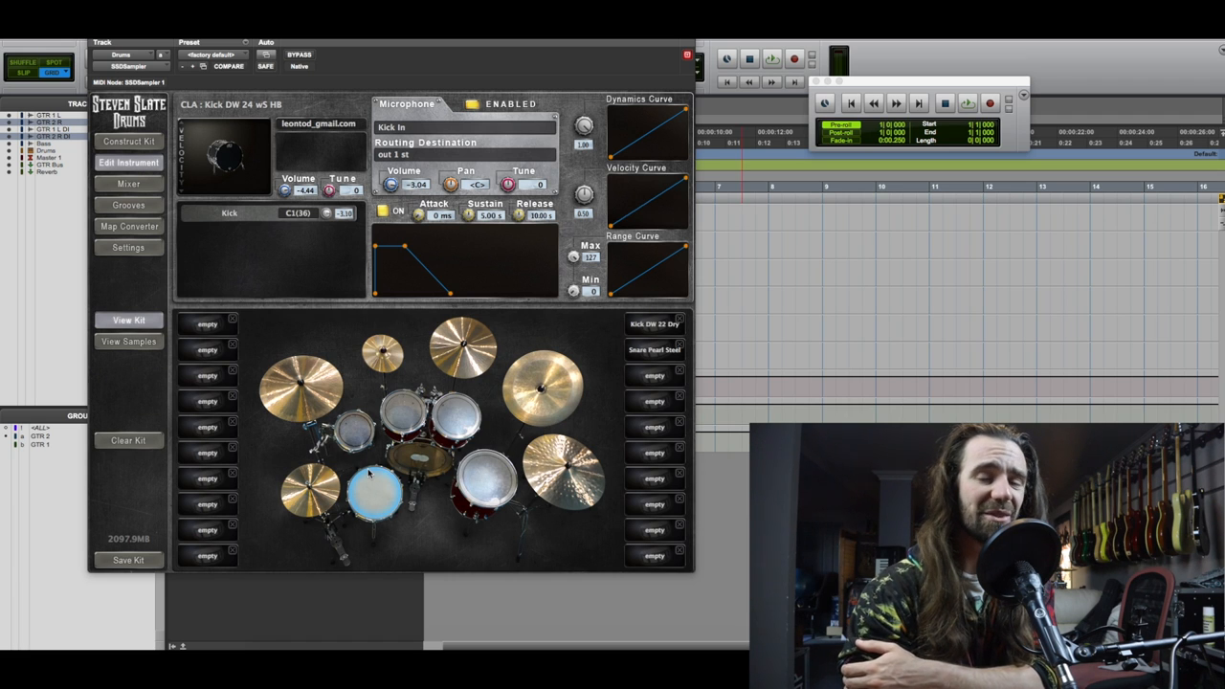
pyautogui.moveTo(368, 474)
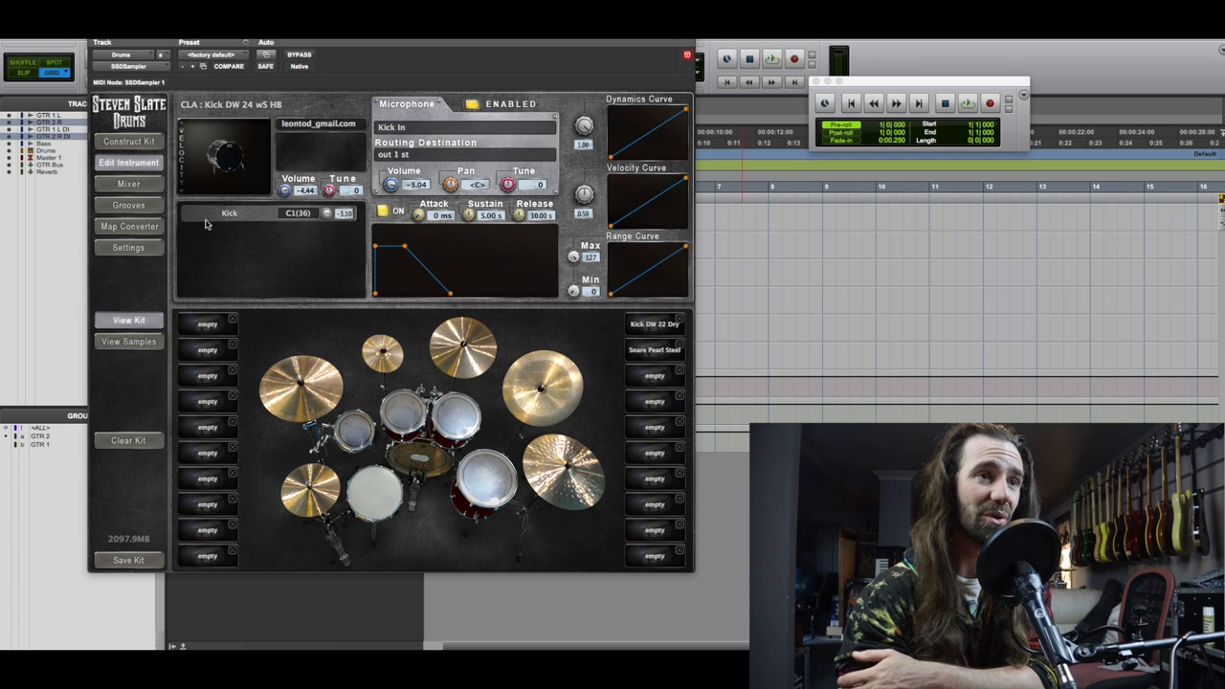
# Show the Steven Slate Drums internal mixer with a fader per kit piece.
pyautogui.click(128, 184)
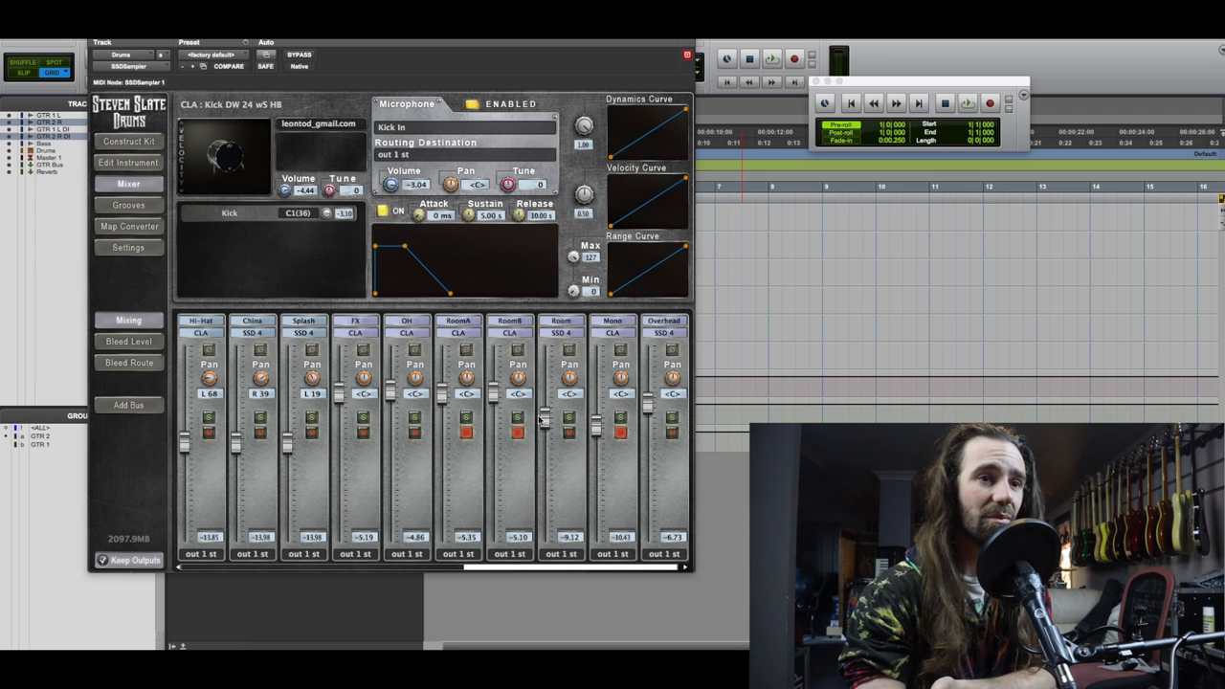
pyautogui.moveTo(540, 419)
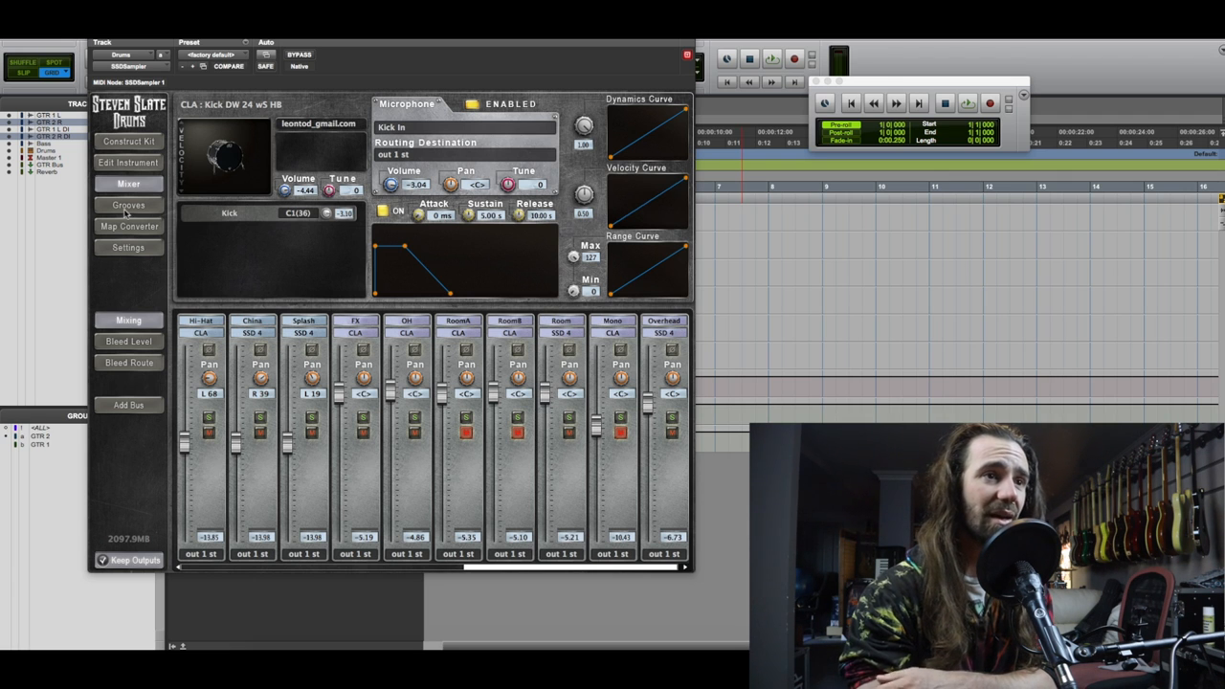
# Audition the 44 120 Rock > Verse > Verse 03 groove from the groove library.
pyautogui.click(128, 204)
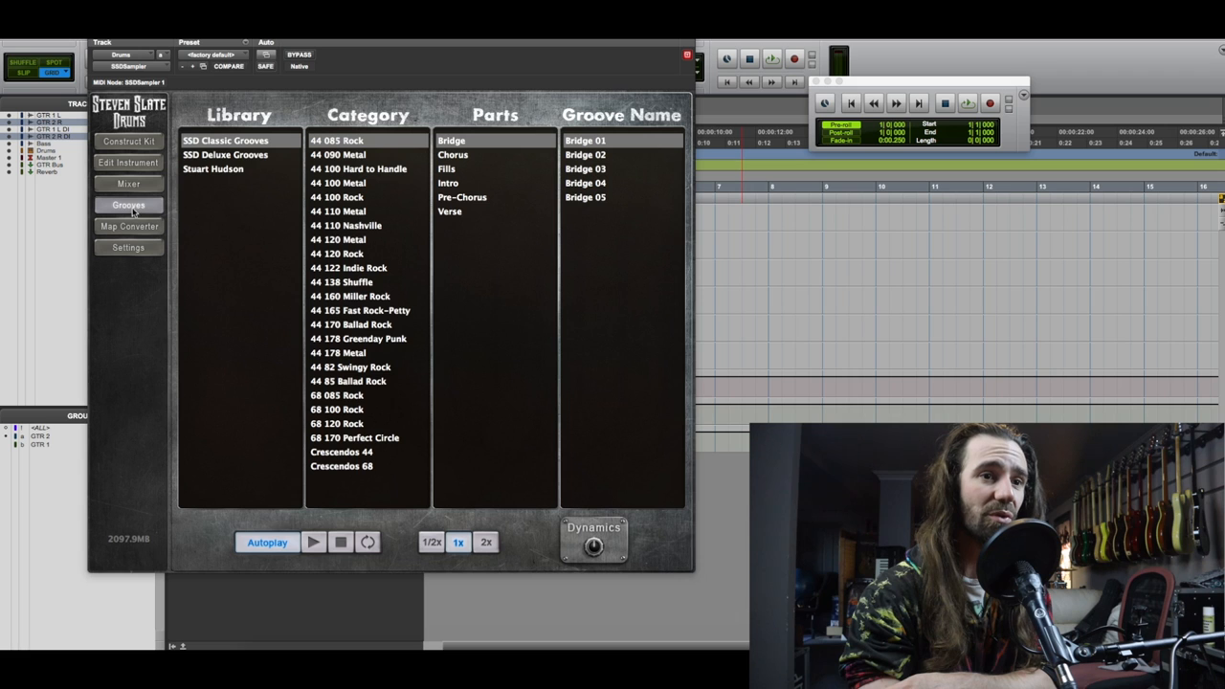
pyautogui.moveTo(367, 252)
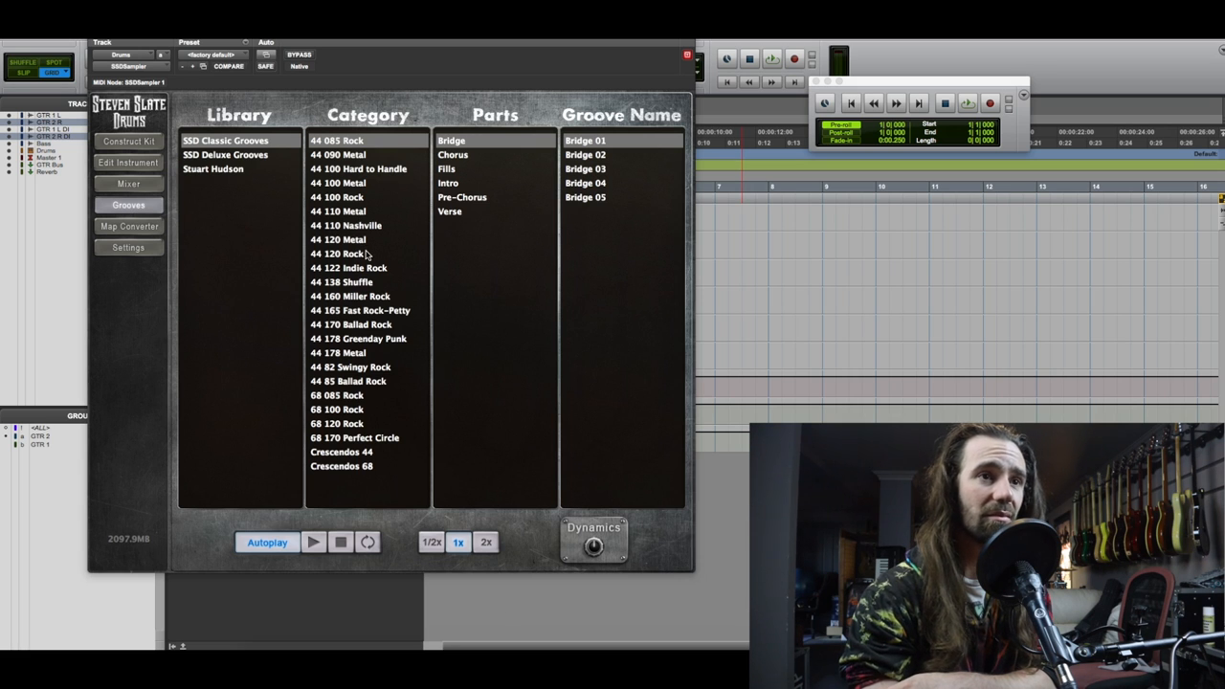
pyautogui.click(336, 253)
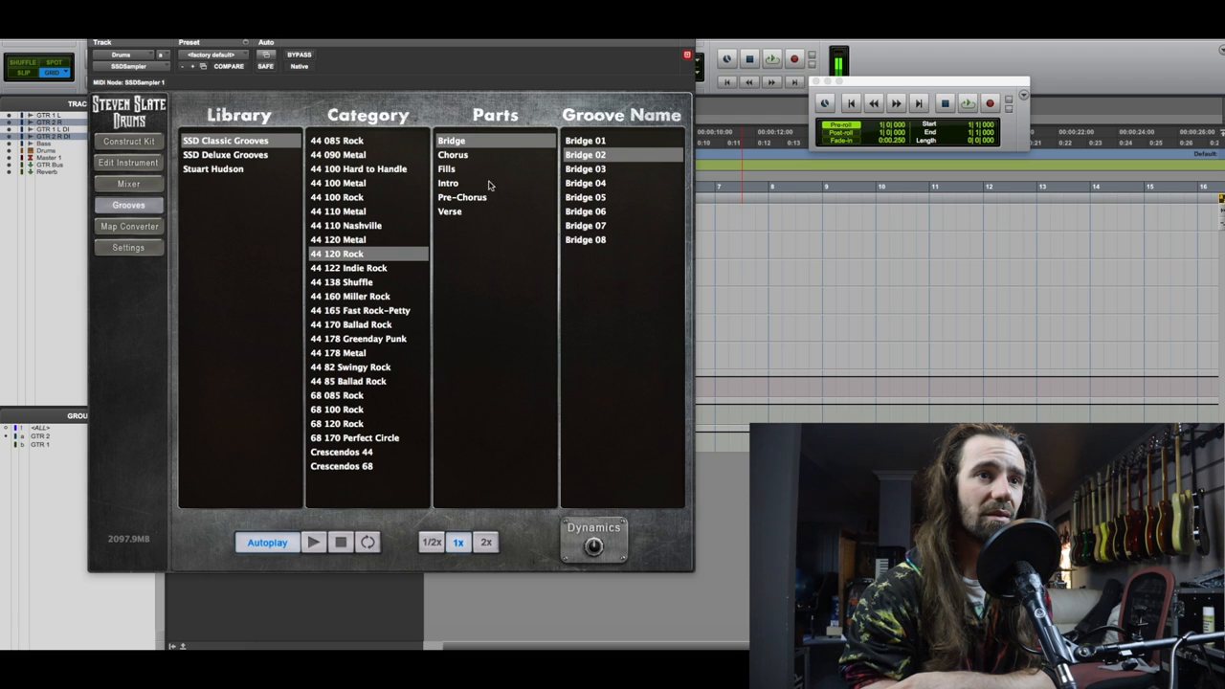
pyautogui.click(448, 211)
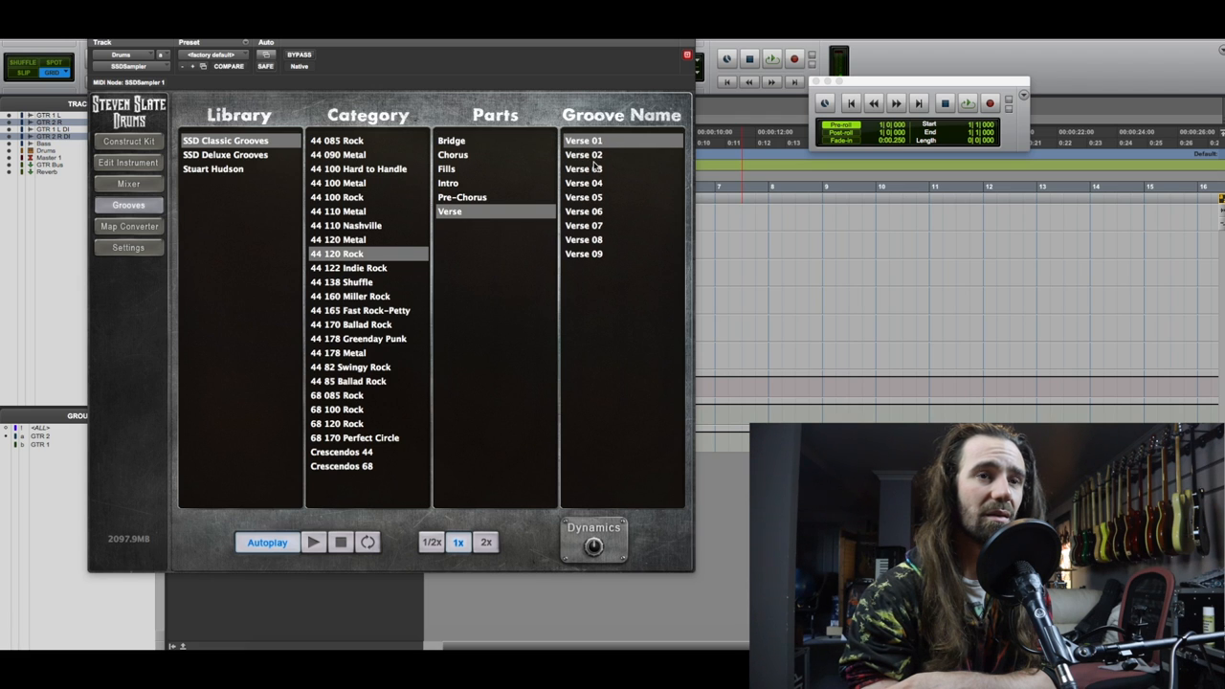
pyautogui.click(584, 169)
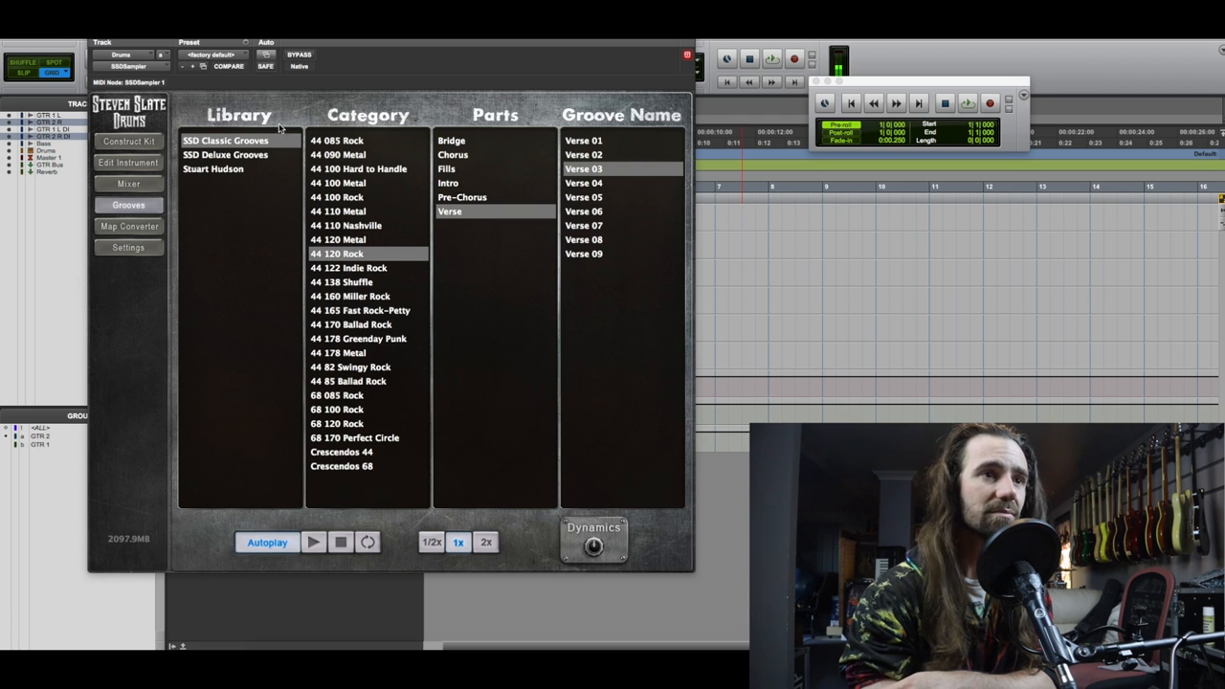
pyautogui.click(128, 184)
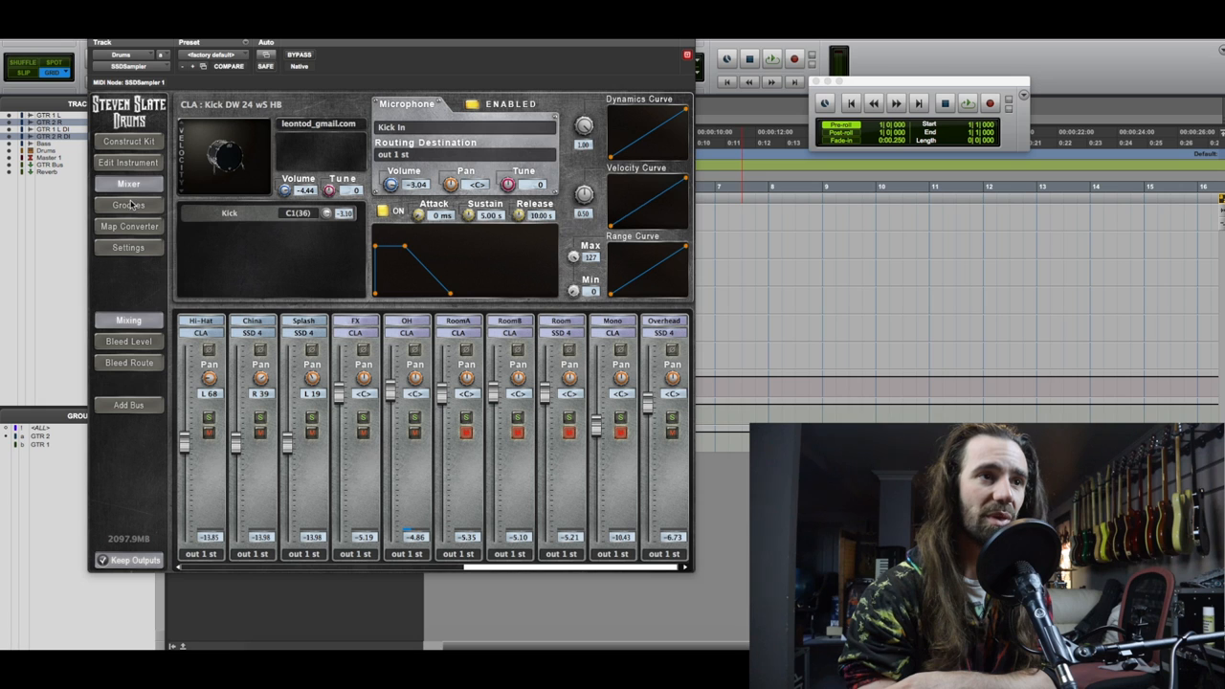
pyautogui.click(128, 205)
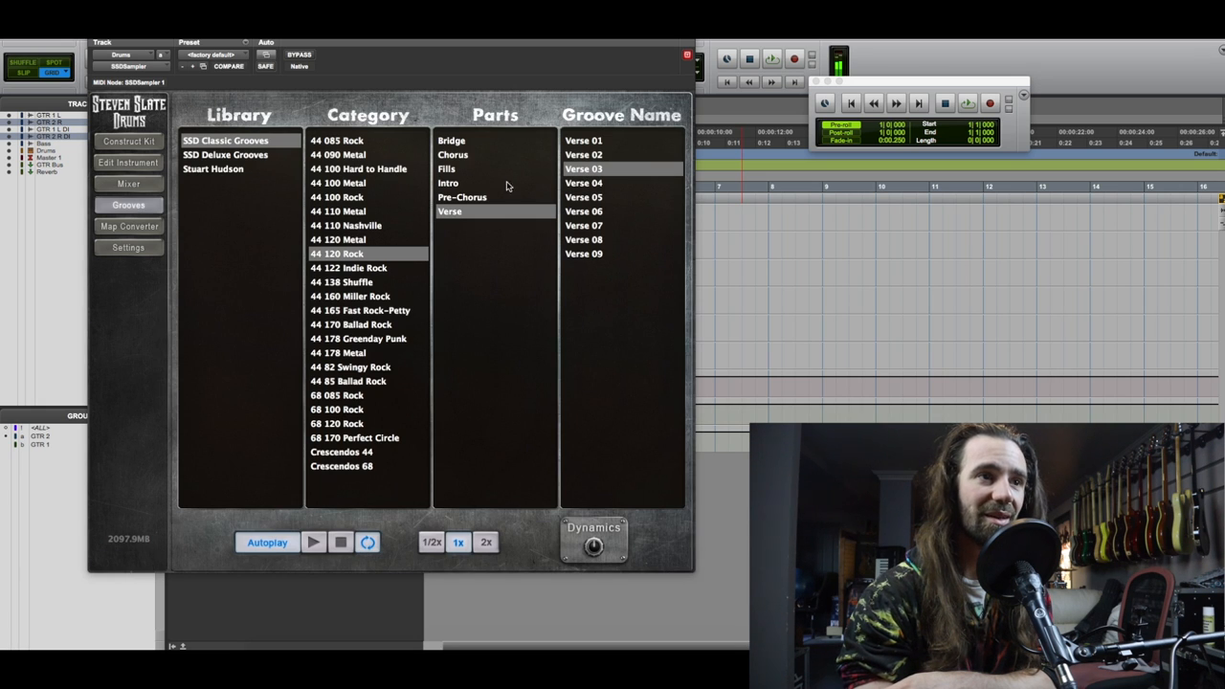
pyautogui.click(128, 184)
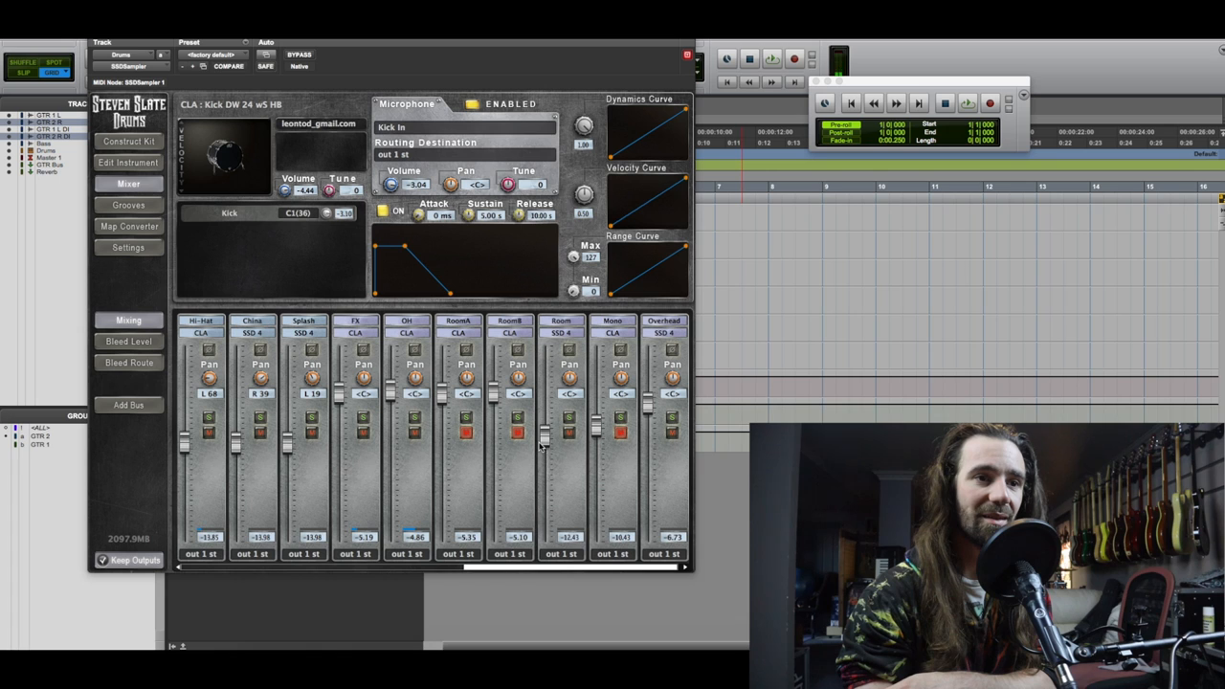
# Rebalance two drum mic channel faders in the mixer and close the instrument window.
pyautogui.moveTo(544, 425); pyautogui.dragTo(544, 444)
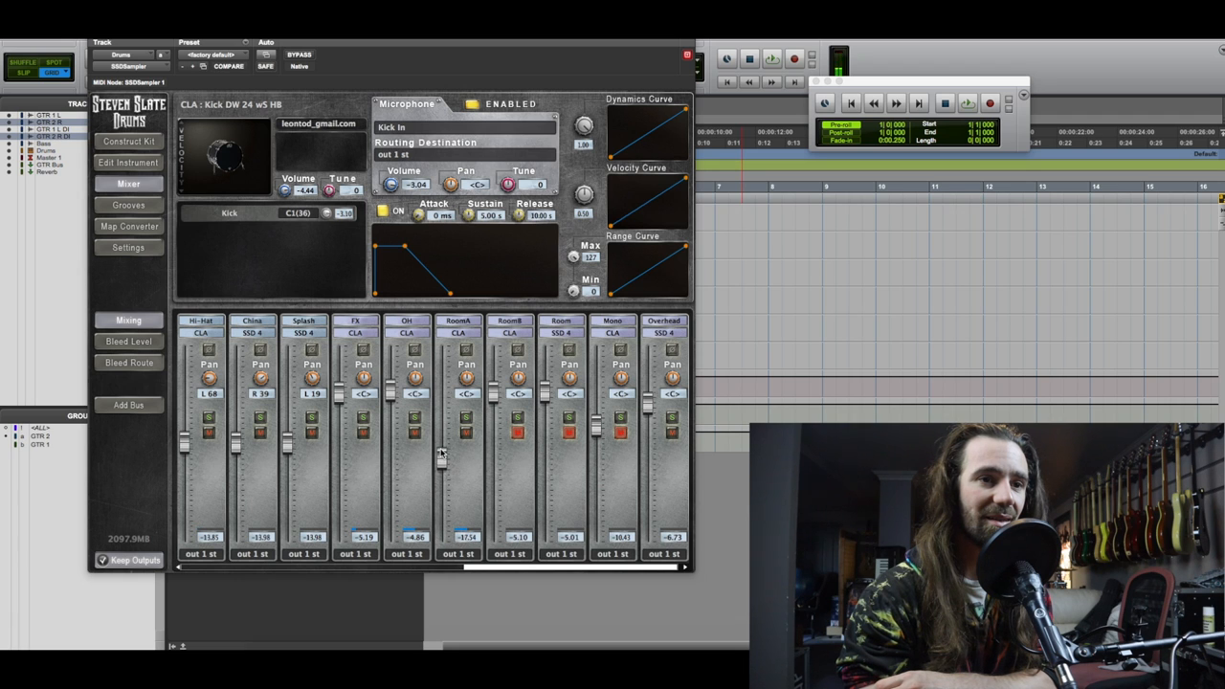
pyautogui.moveTo(441, 456); pyautogui.dragTo(440, 421)
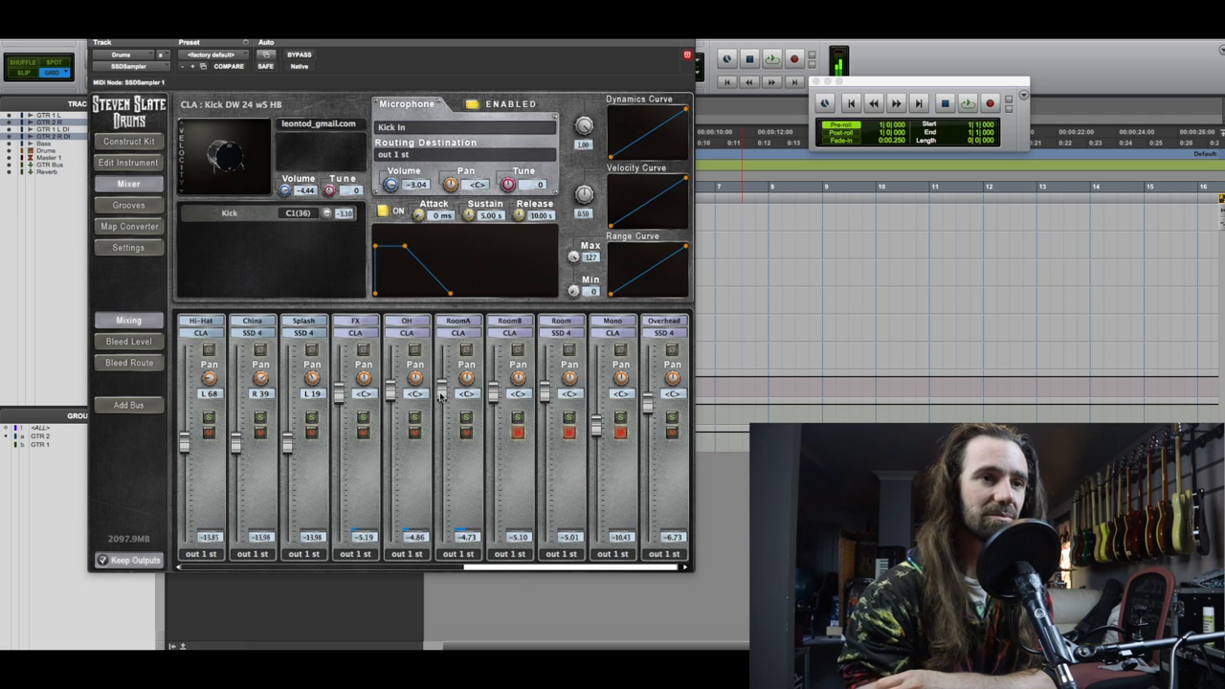
pyautogui.click(129, 203)
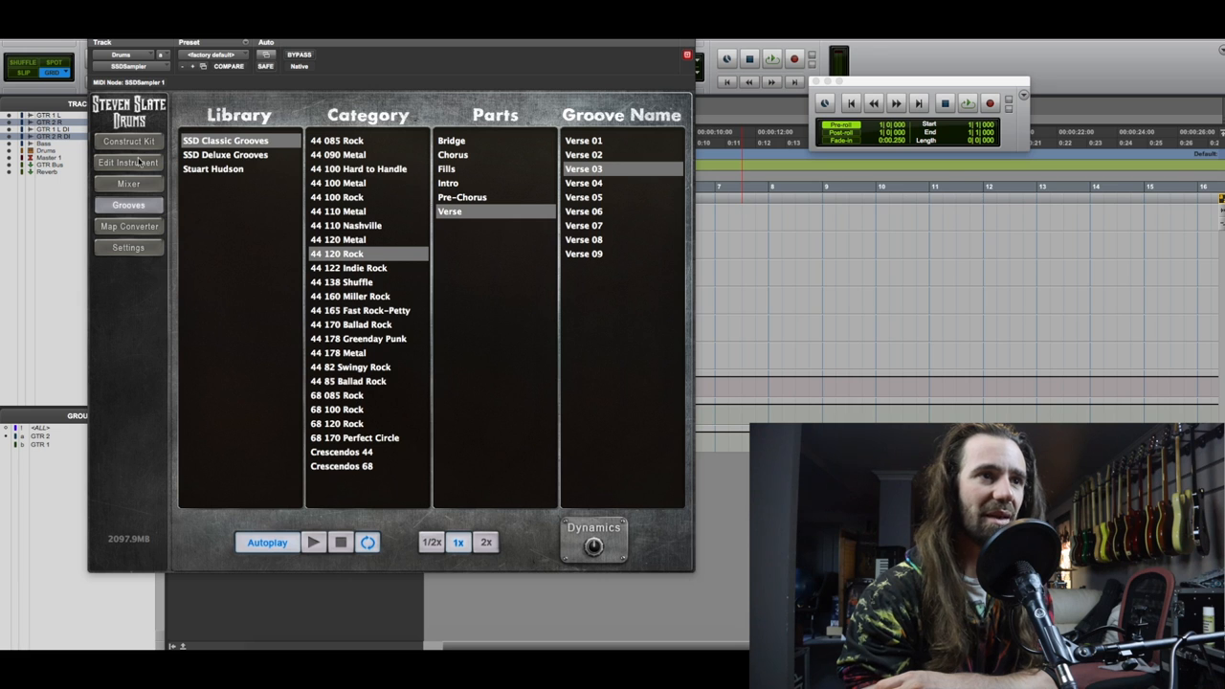
pyautogui.click(128, 142)
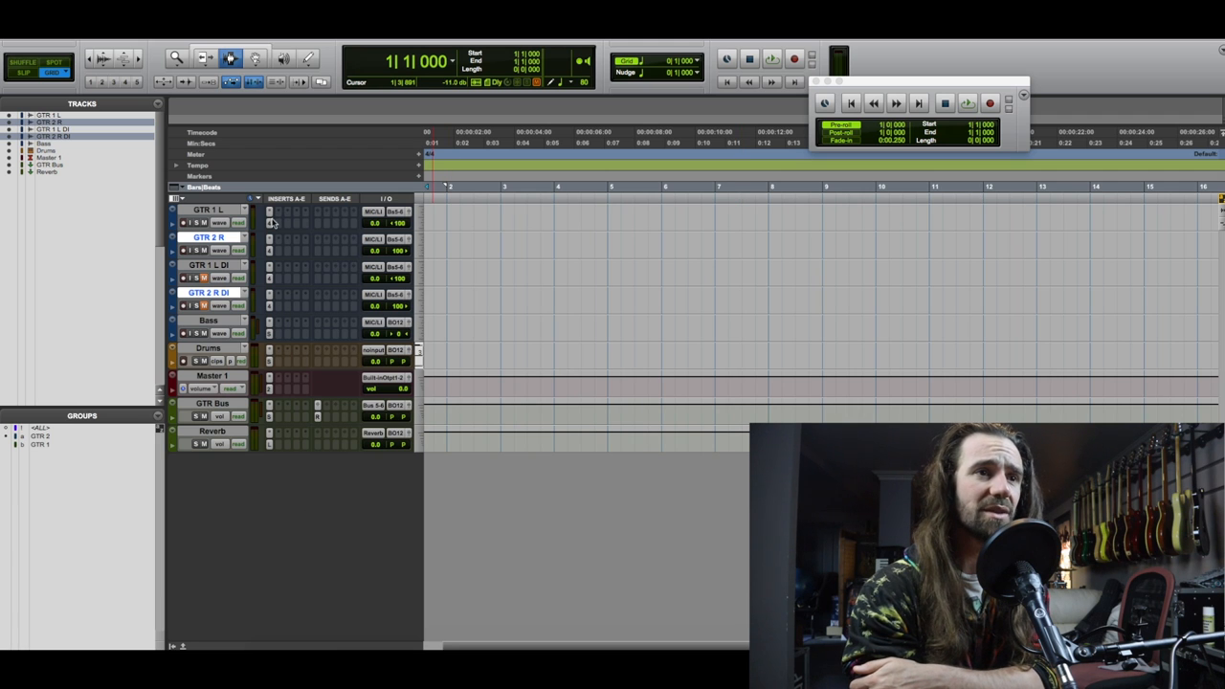
# Reshape the Q10 equalizer curve on the GTR 1 L guitar track by moving a band point.
pyautogui.click(272, 211)
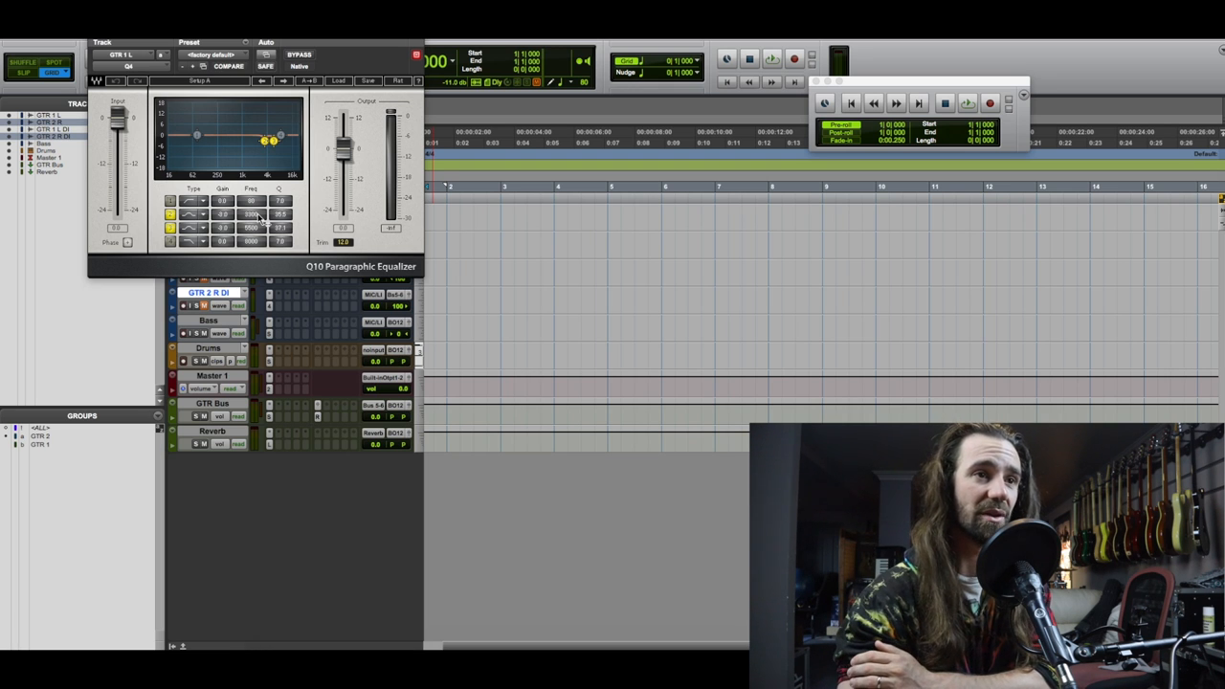
pyautogui.moveTo(272, 141); pyautogui.dragTo(272, 137)
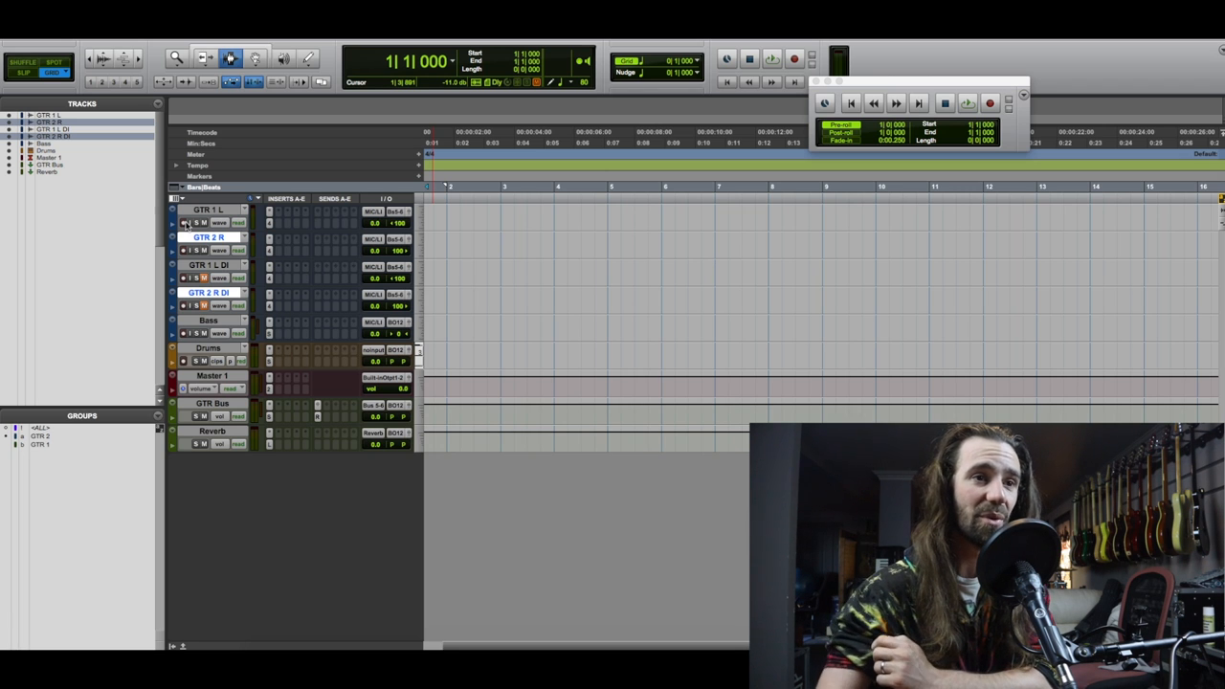
pyautogui.moveTo(321, 219)
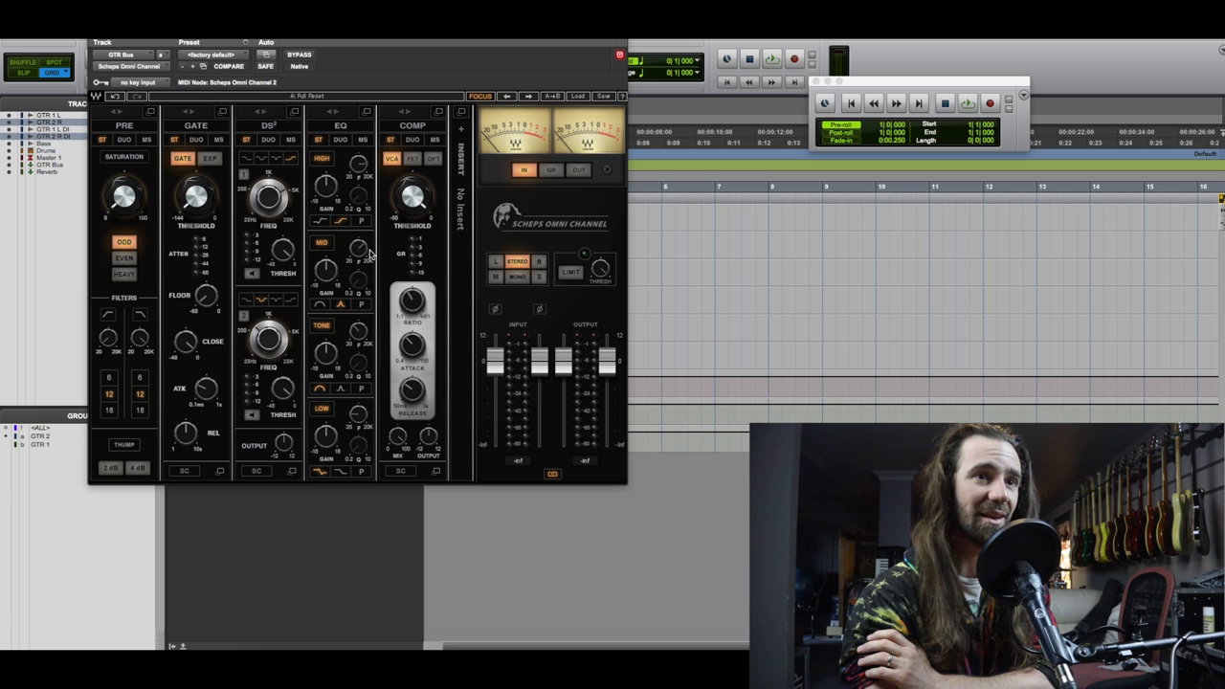
pyautogui.moveTo(565, 230)
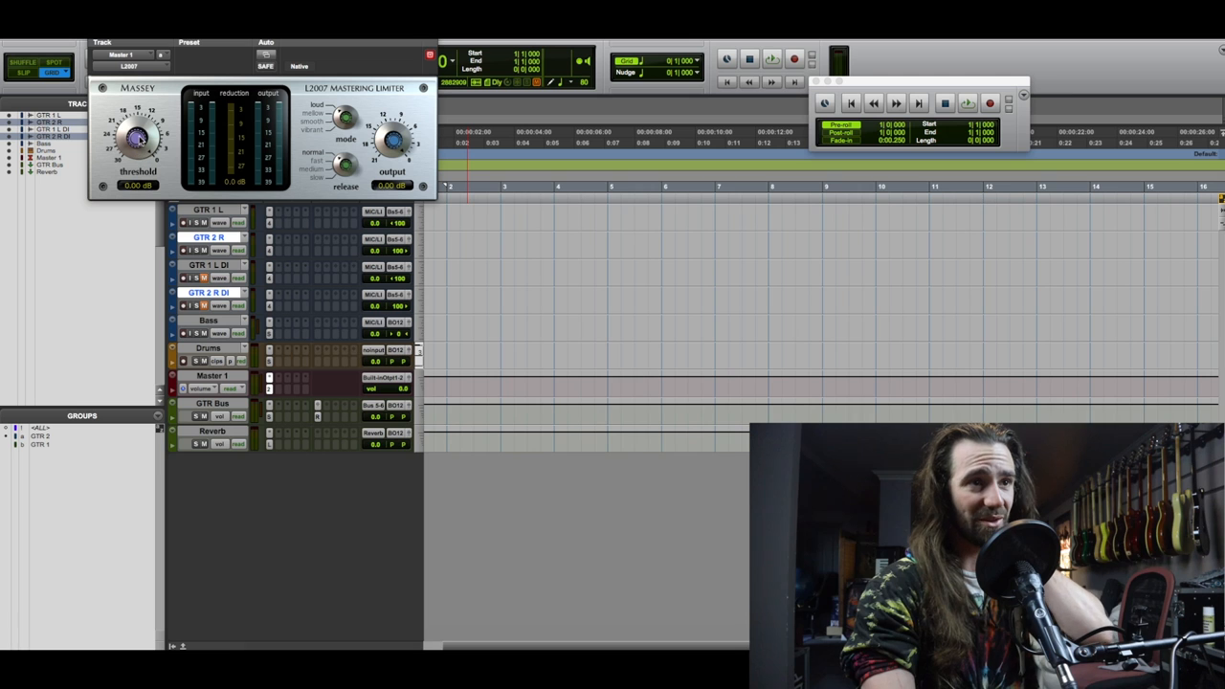
# Lower the Massey L2007 limiter threshold on the master track.
pyautogui.moveTo(138, 134); pyautogui.dragTo(138, 168)
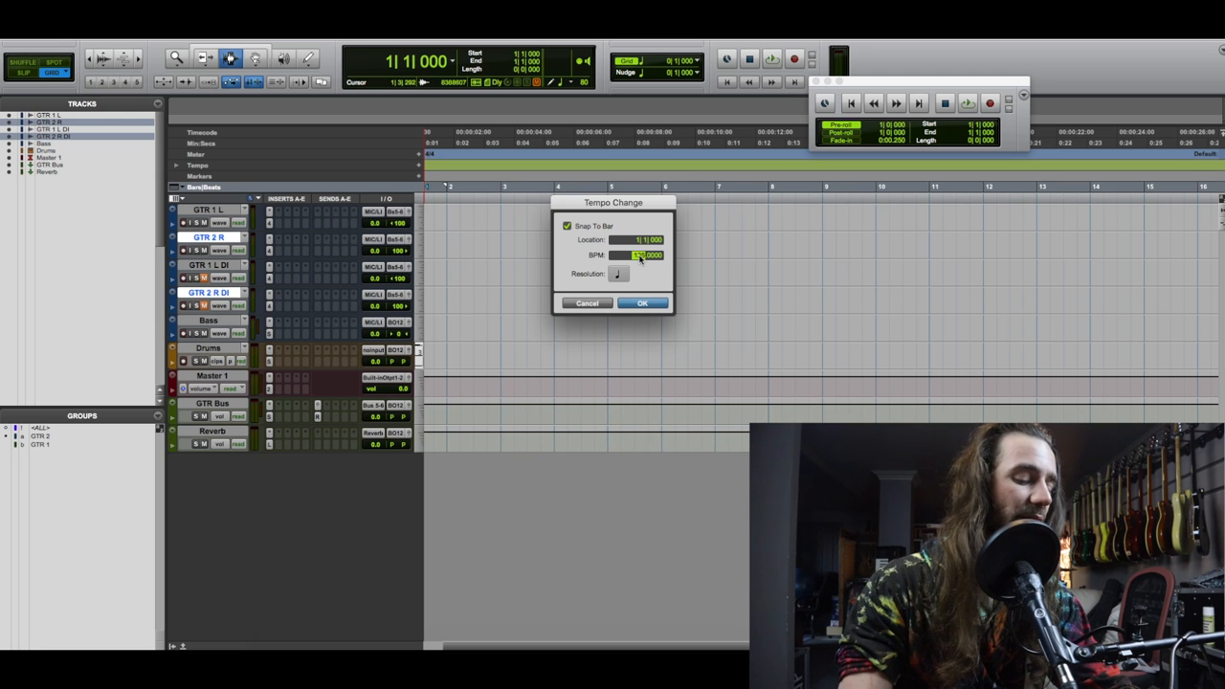
# Confirm the new BPM in the Tempo Change dialog.
pyautogui.click(644, 302)
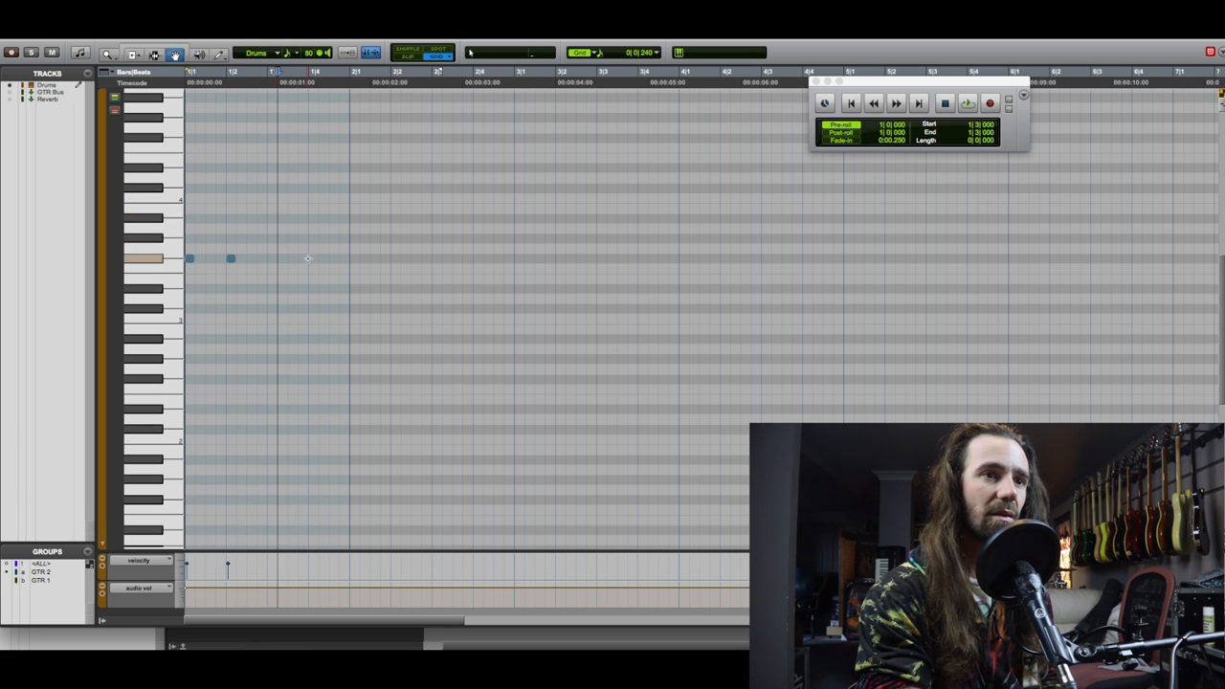
# Draw kick, snare and hat notes across the piano-roll rows of the Drums clip.
pyautogui.click(314, 259)
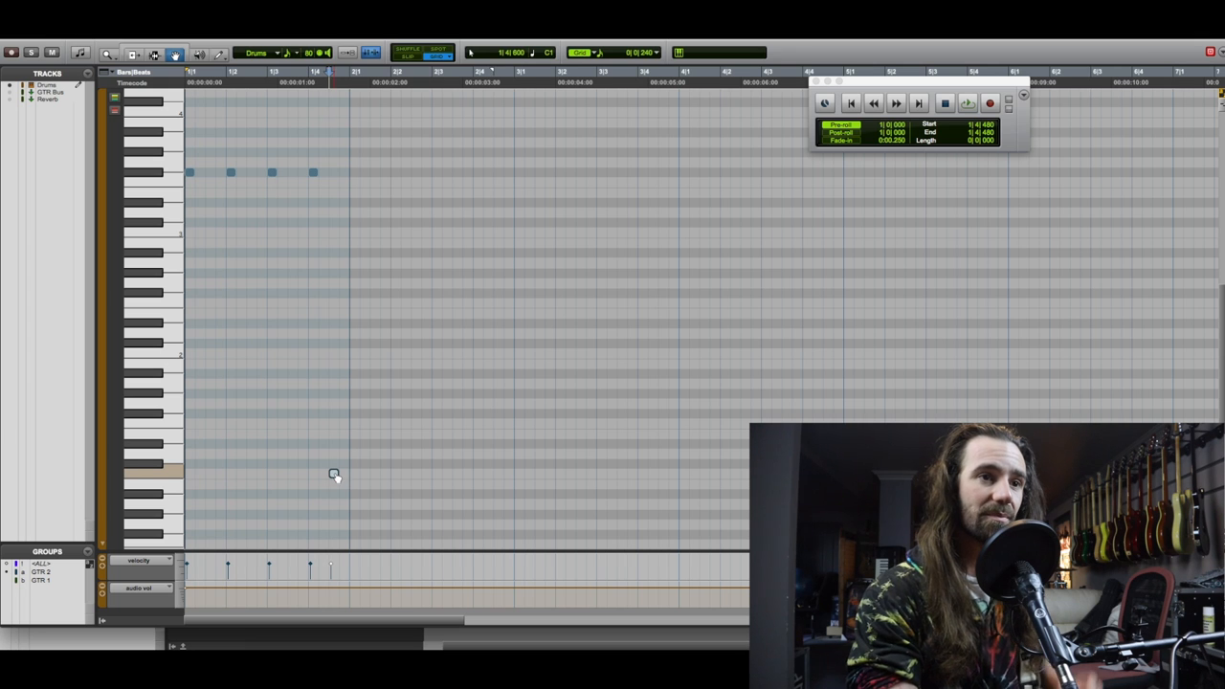
pyautogui.click(333, 473)
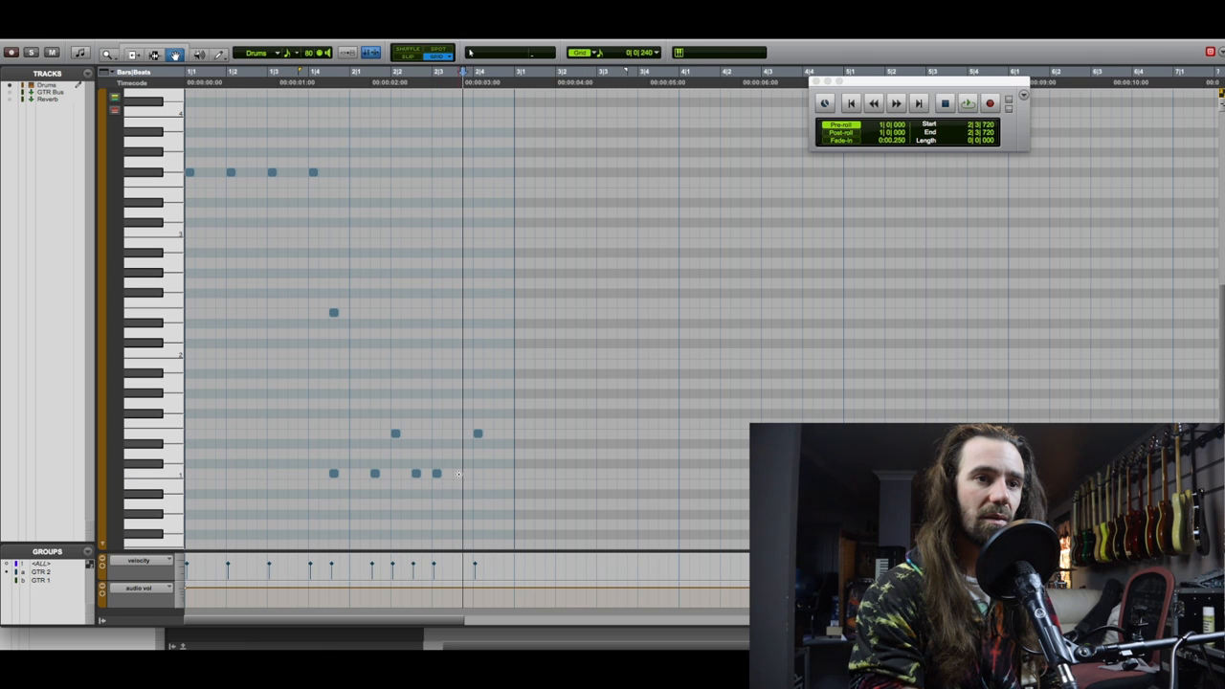
pyautogui.click(498, 473)
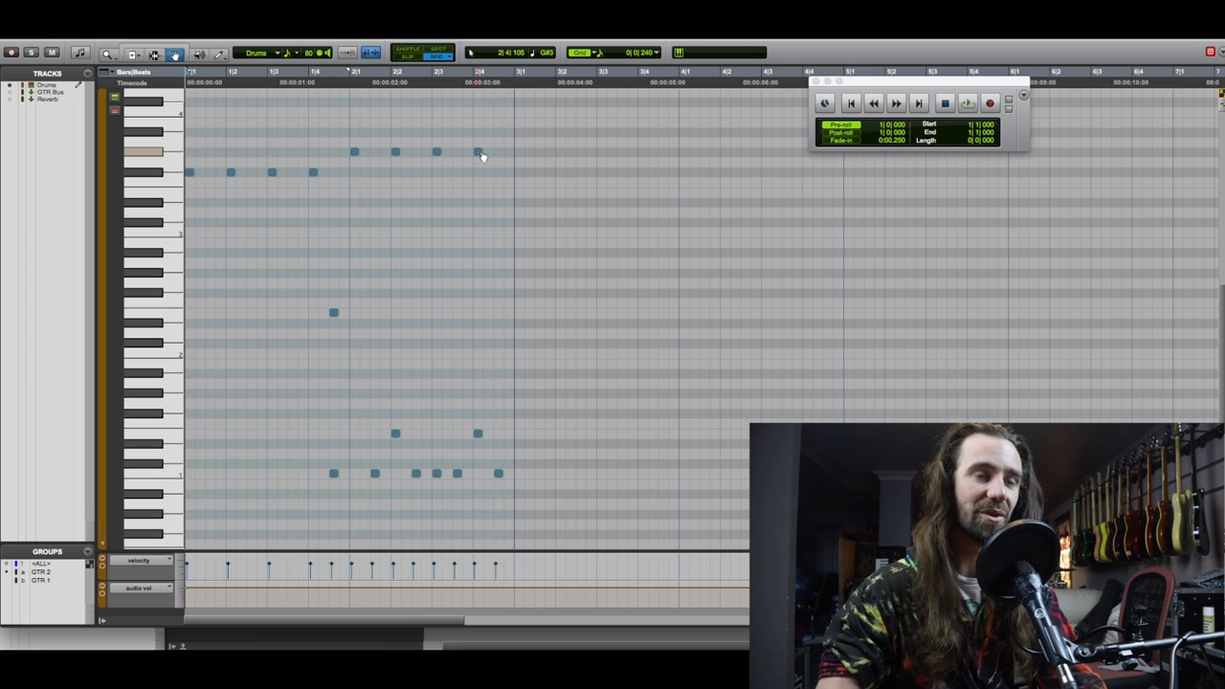
pyautogui.click(969, 103)
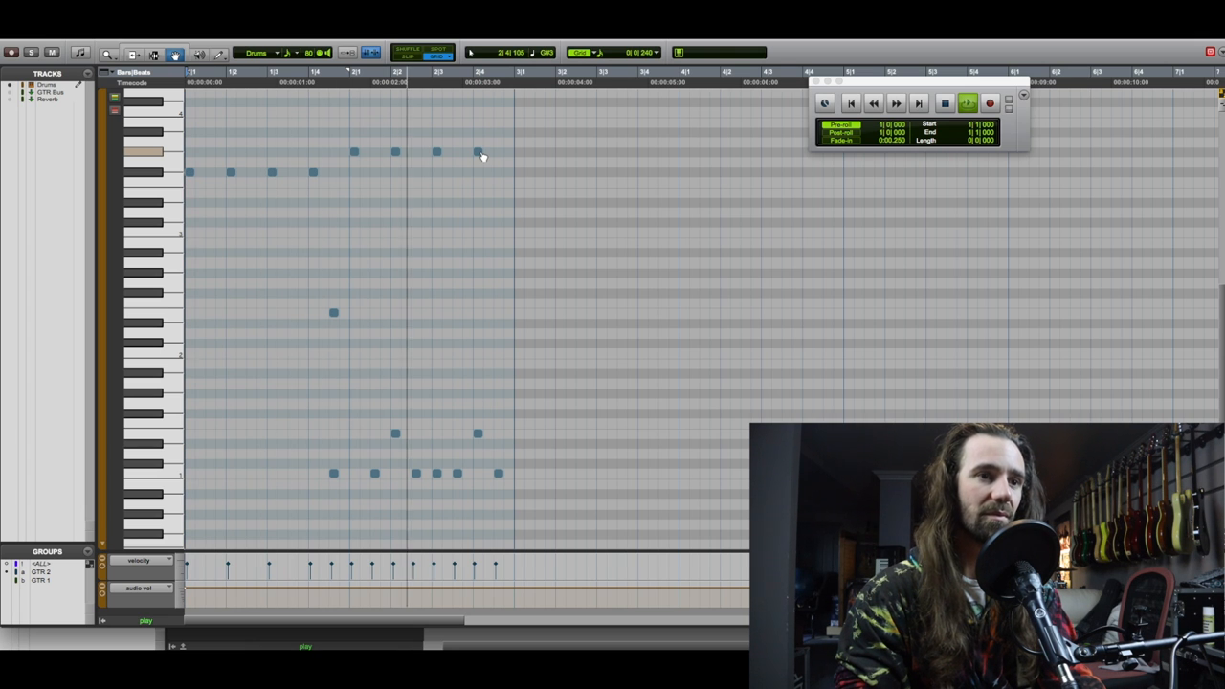
# Close the MIDI Editor and return to the session with the looped Drums clip.
pyautogui.click(967, 103)
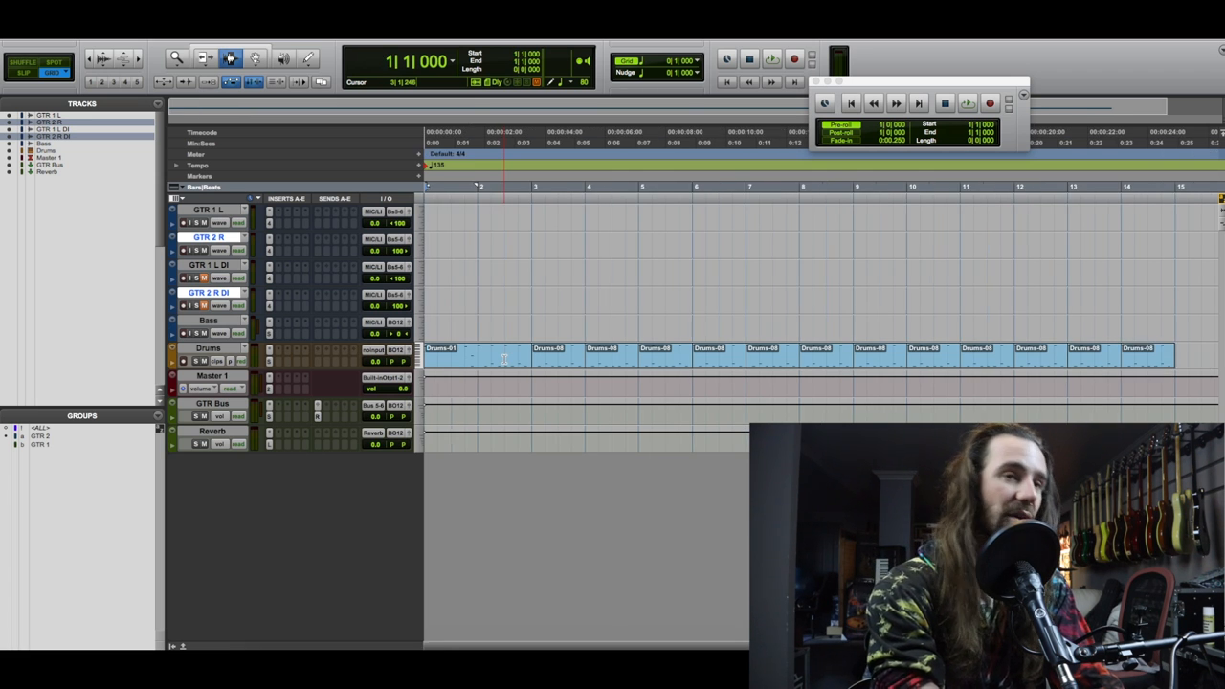
# Record-arm GTR 1 L and record the first short guitar take.
pyautogui.click(203, 222)
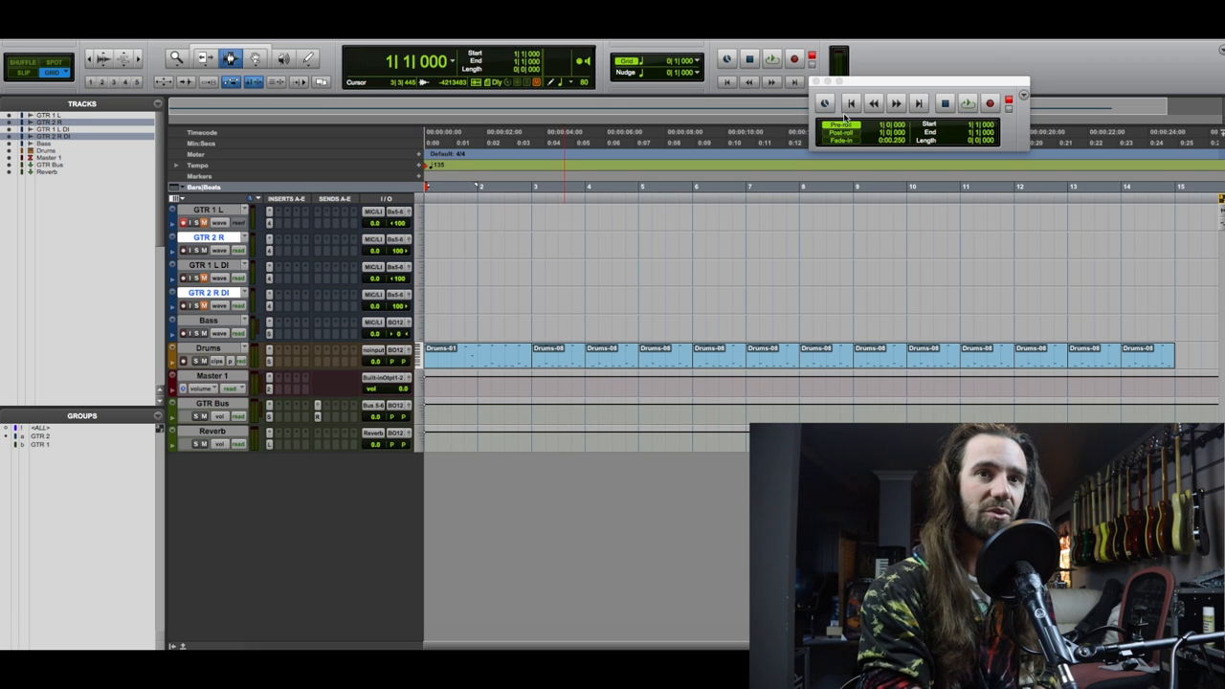
pyautogui.click(991, 103)
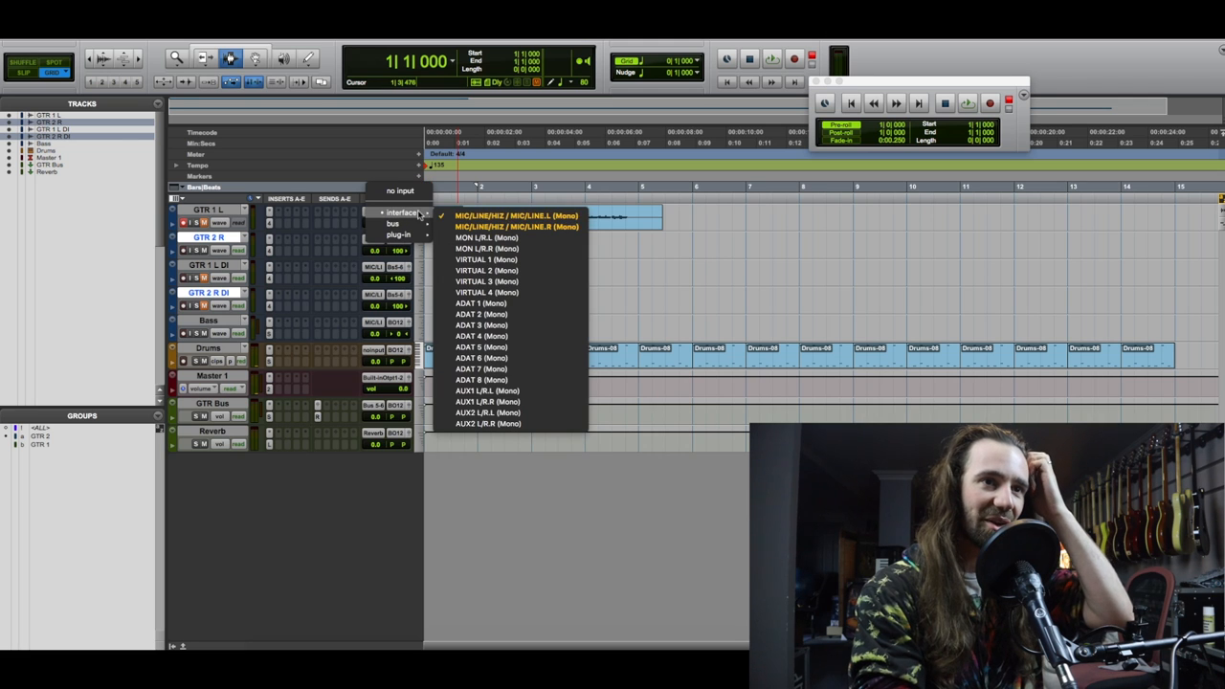
# Assign the interface input, record-arm GTR 1 L and GTR 1 L DI, and record a full guitar take over the drums.
pyautogui.click(517, 214)
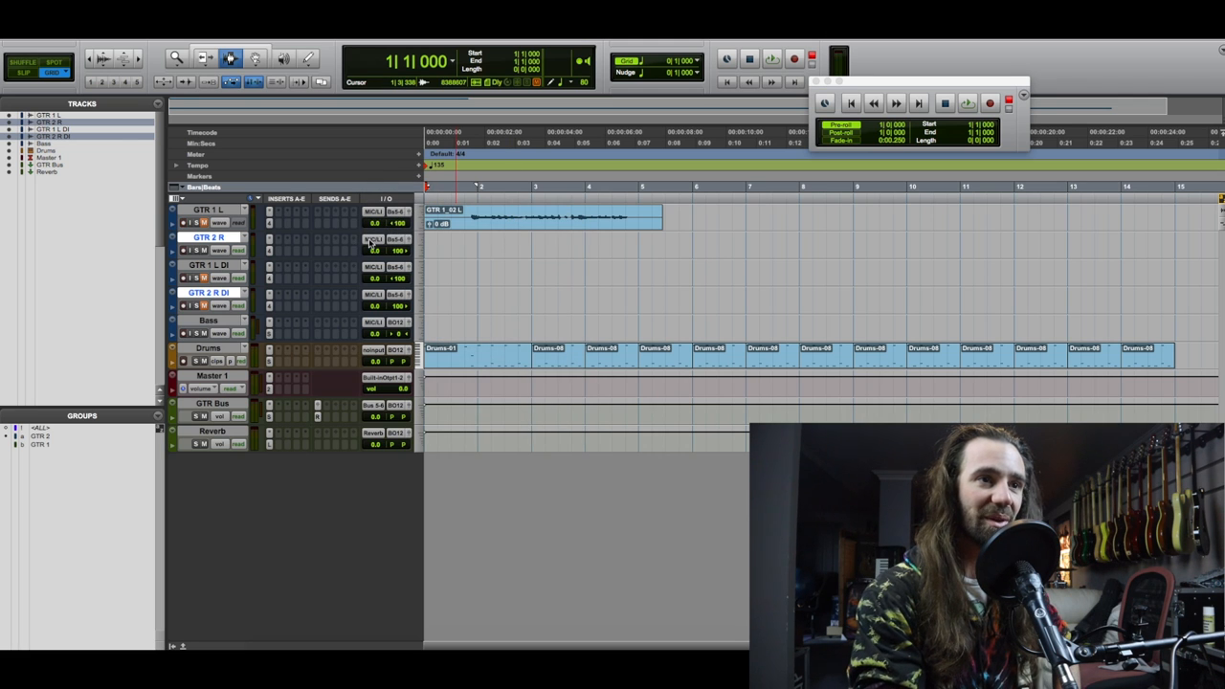
pyautogui.click(374, 240)
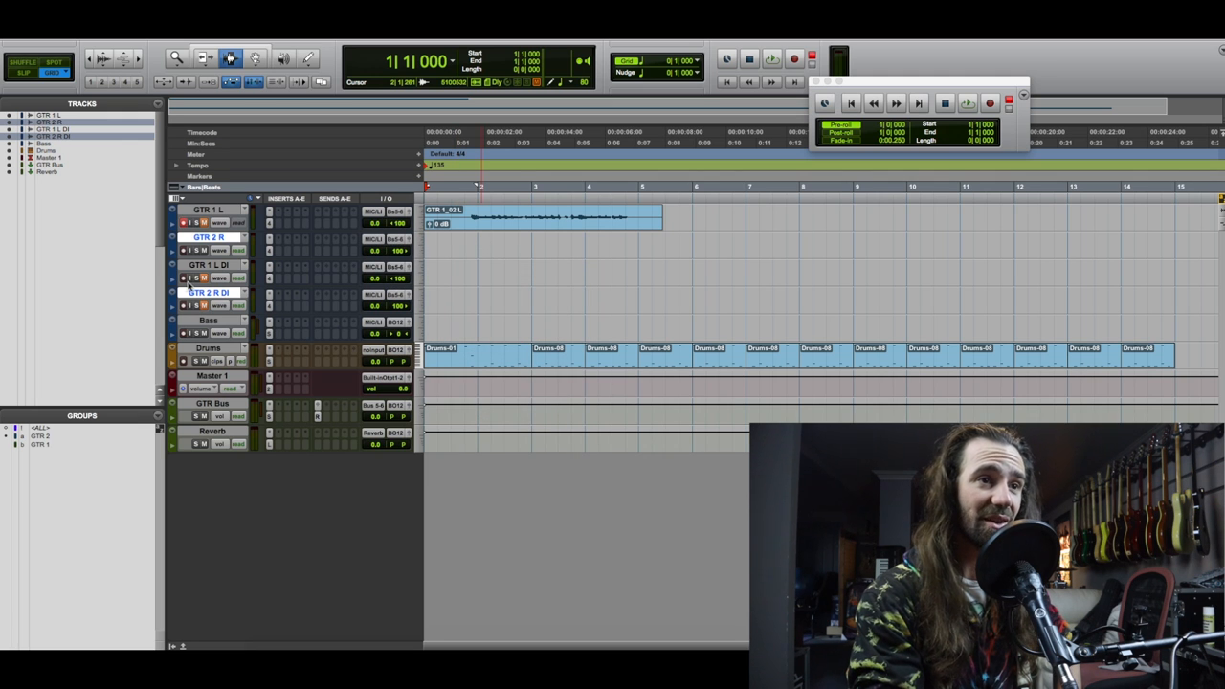
pyautogui.click(184, 280)
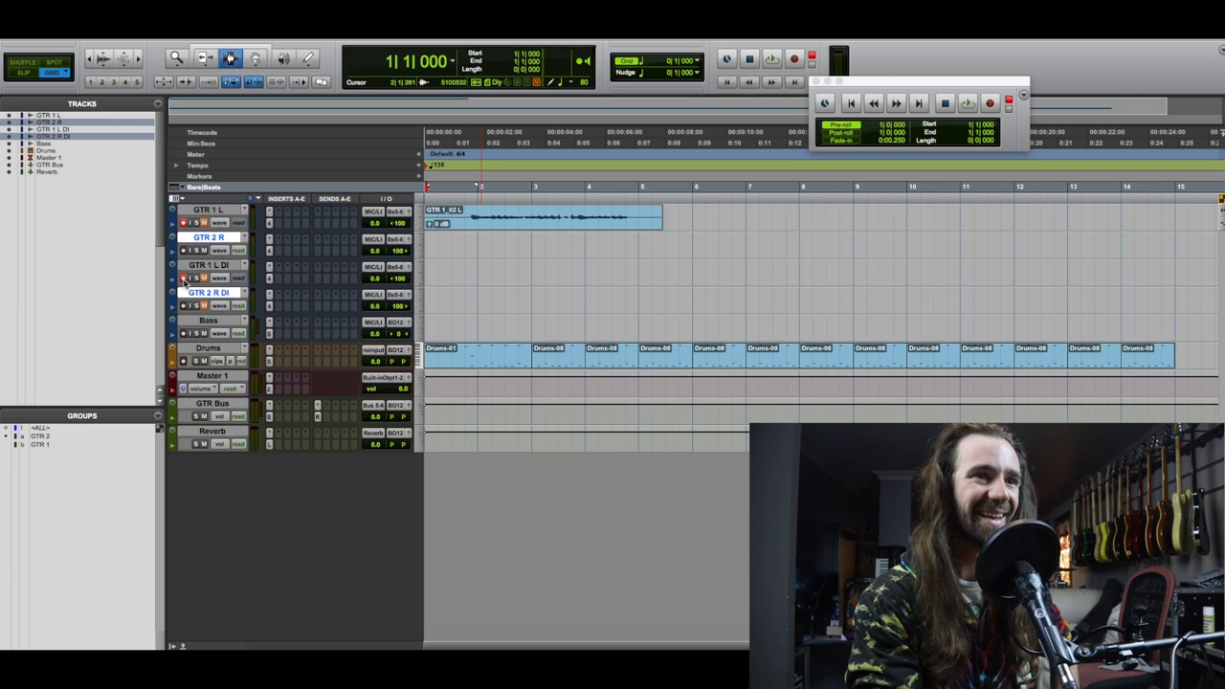
pyautogui.click(203, 249)
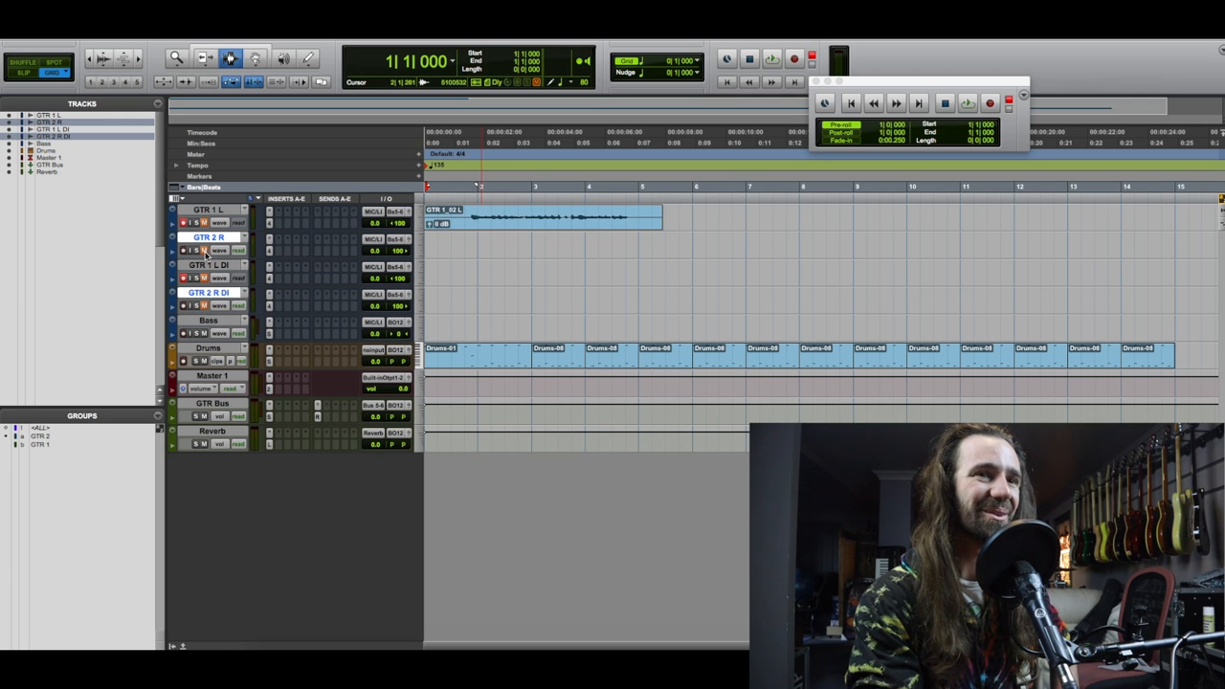
pyautogui.click(992, 103)
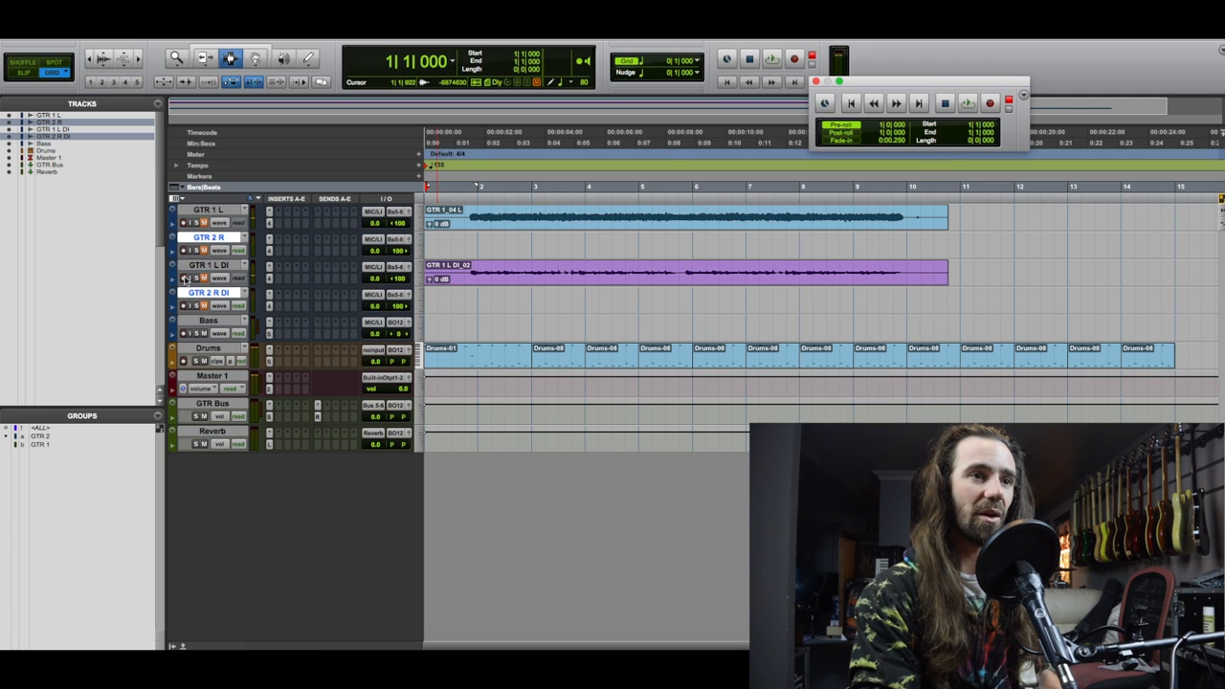
# Record-arm GTR 2 R and its DI, disarm the first pair, and record the doubled guitar take.
pyautogui.click(184, 306)
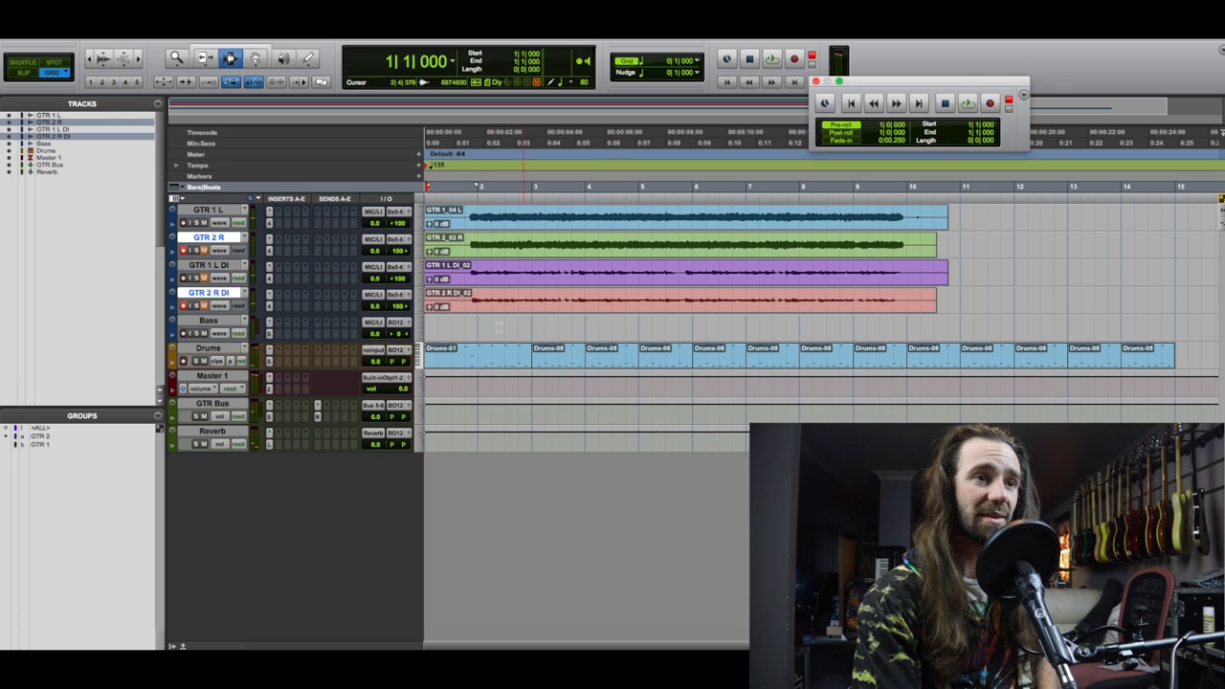
pyautogui.click(182, 251)
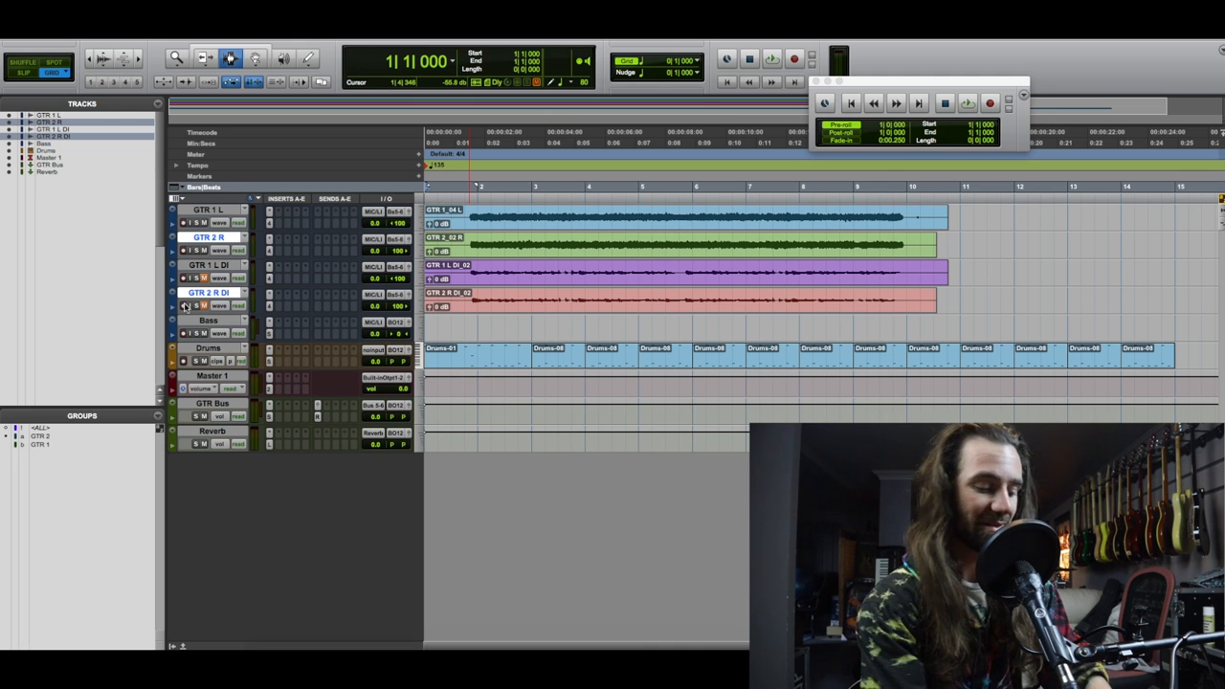
pyautogui.click(967, 103)
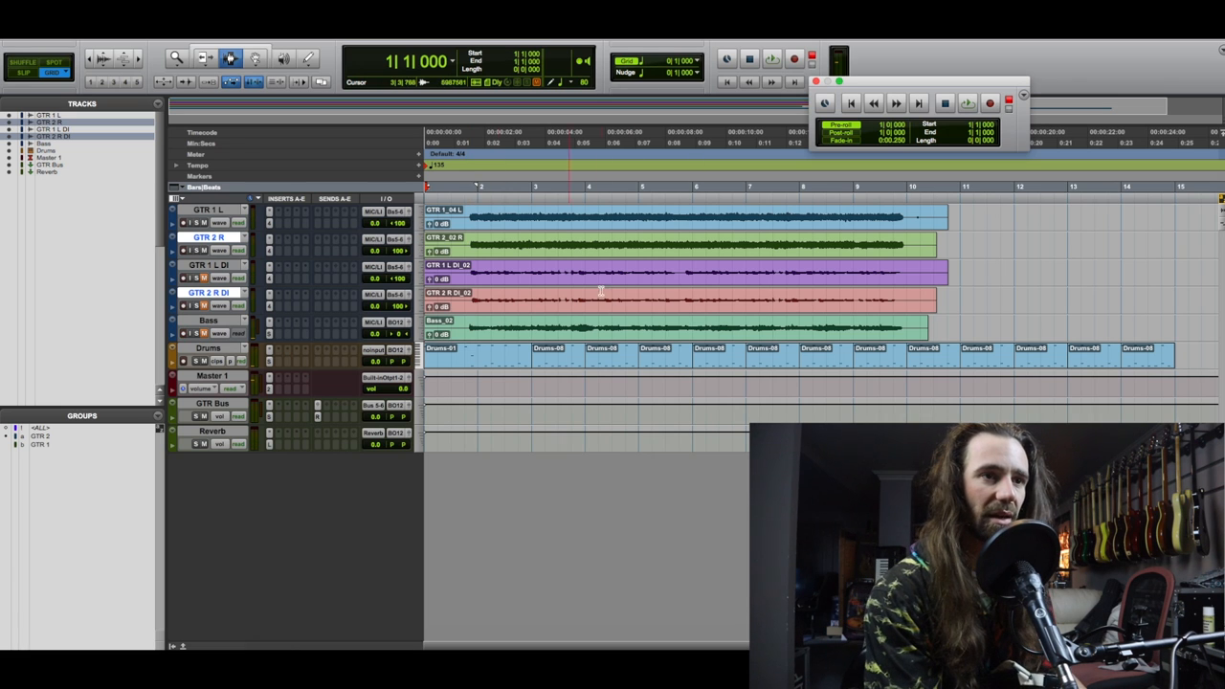
# Bring up the Massey L2007 limiter from the Master 1 insert during full-mix playback.
pyautogui.click(201, 333)
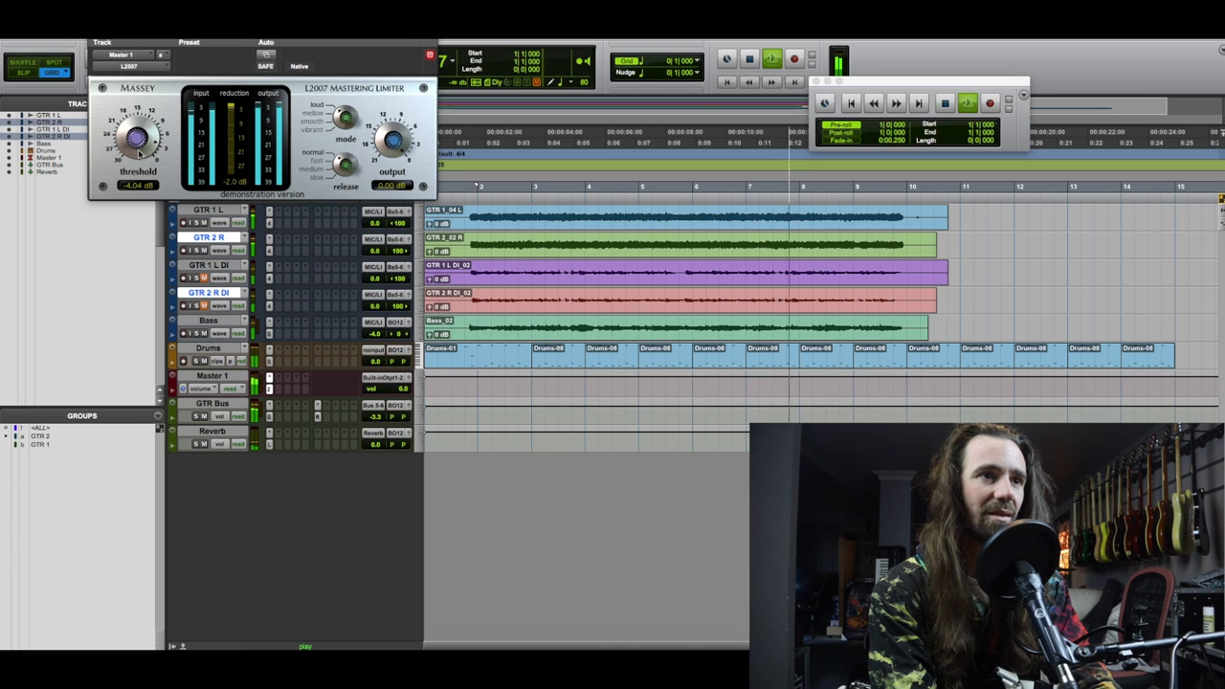
# Raise the Saturation on the GTR Bus Scheps Omni Channel, then close its window.
pyautogui.moveTo(138, 134); pyautogui.dragTo(144, 124)
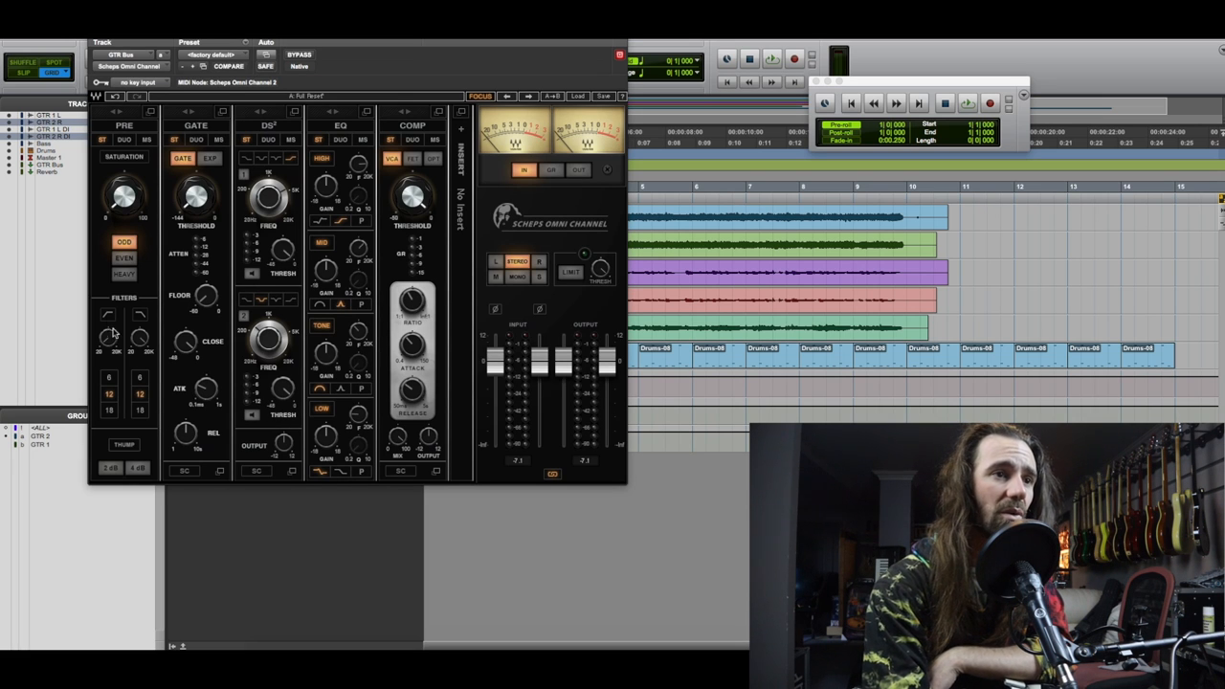
pyautogui.click(107, 313)
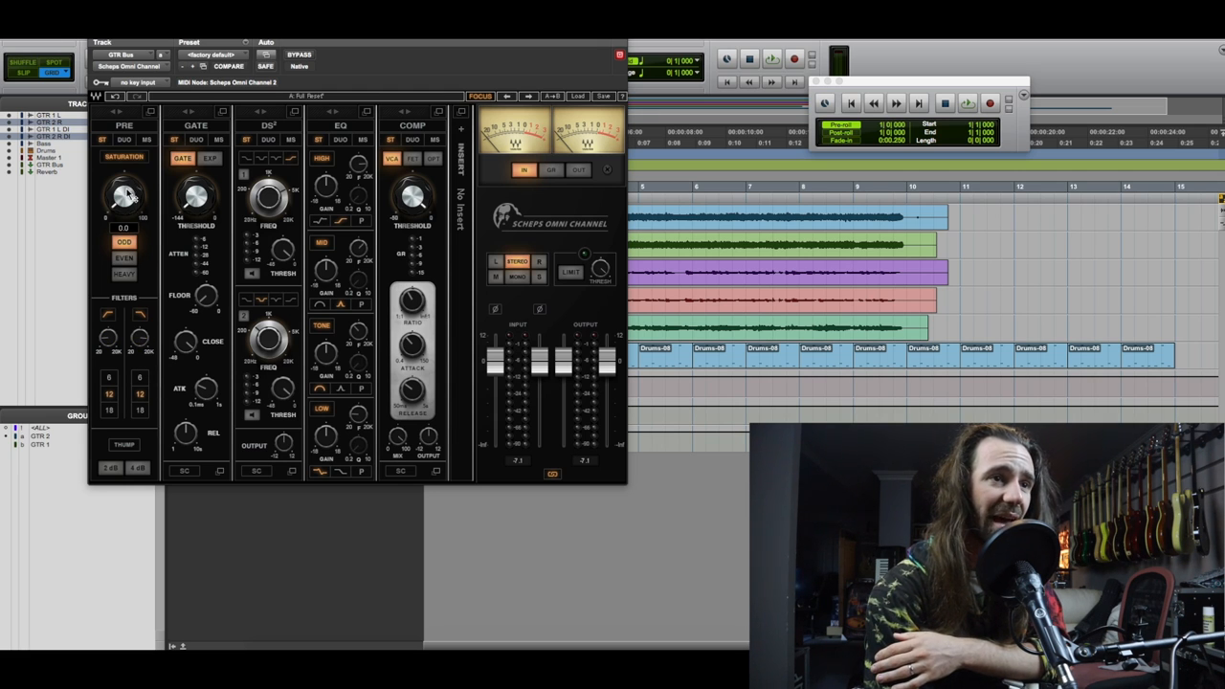
pyautogui.moveTo(123, 191); pyautogui.dragTo(130, 172)
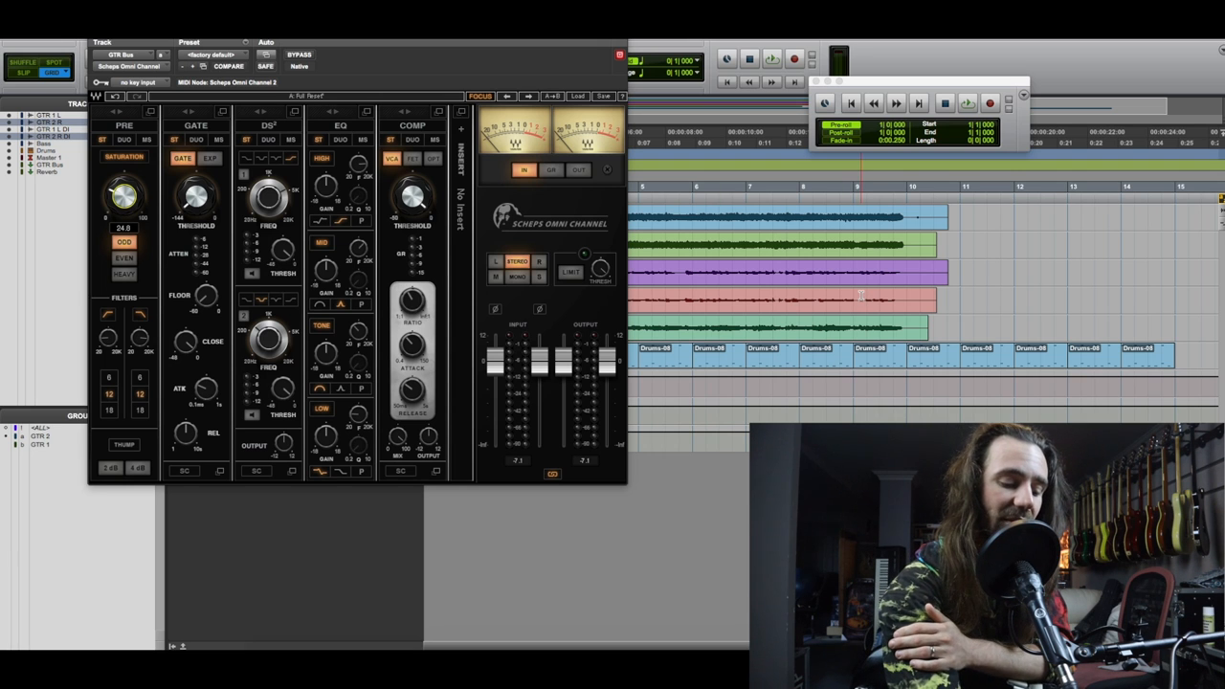
pyautogui.click(773, 57)
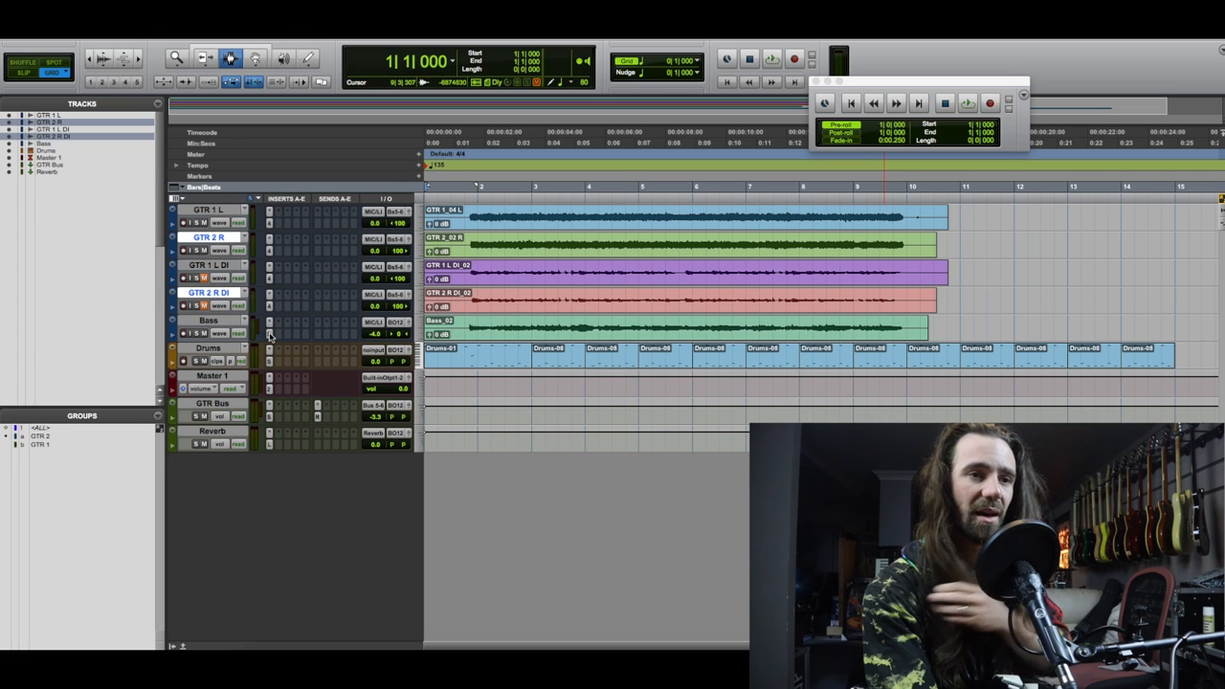
# Raise Saturation and set the COMP threshold on the Bass Scheps Omni Channel while the mix plays.
pyautogui.click(271, 333)
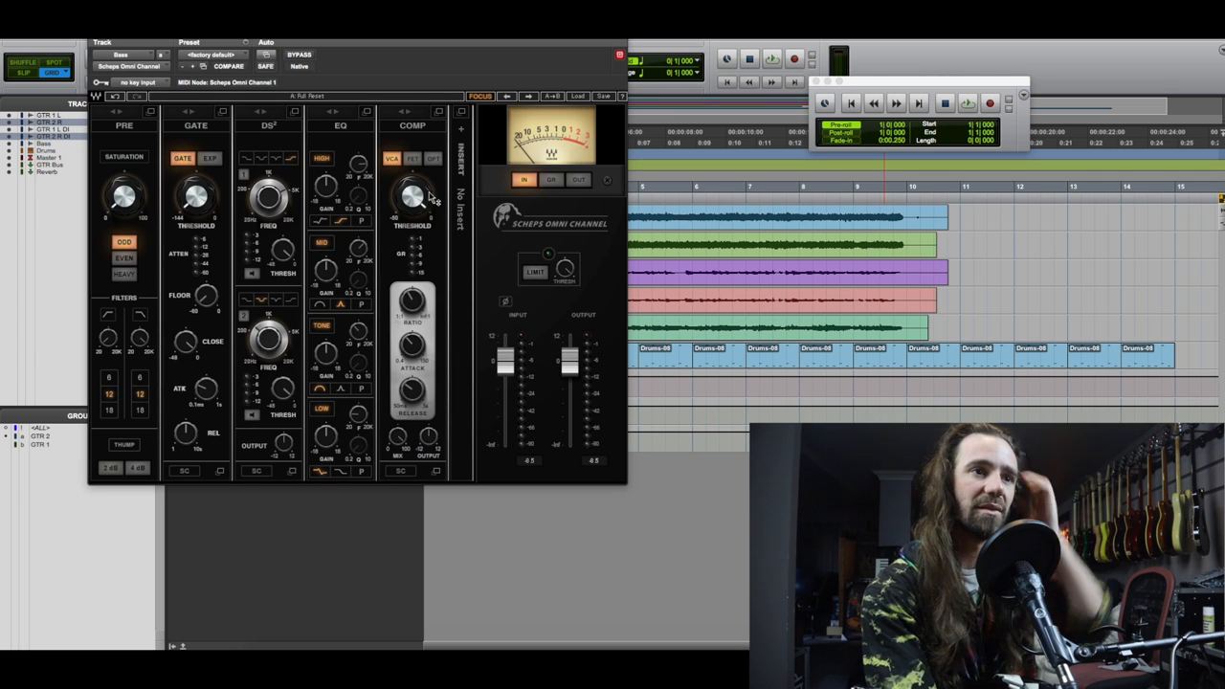
pyautogui.moveTo(122, 195); pyautogui.dragTo(123, 188)
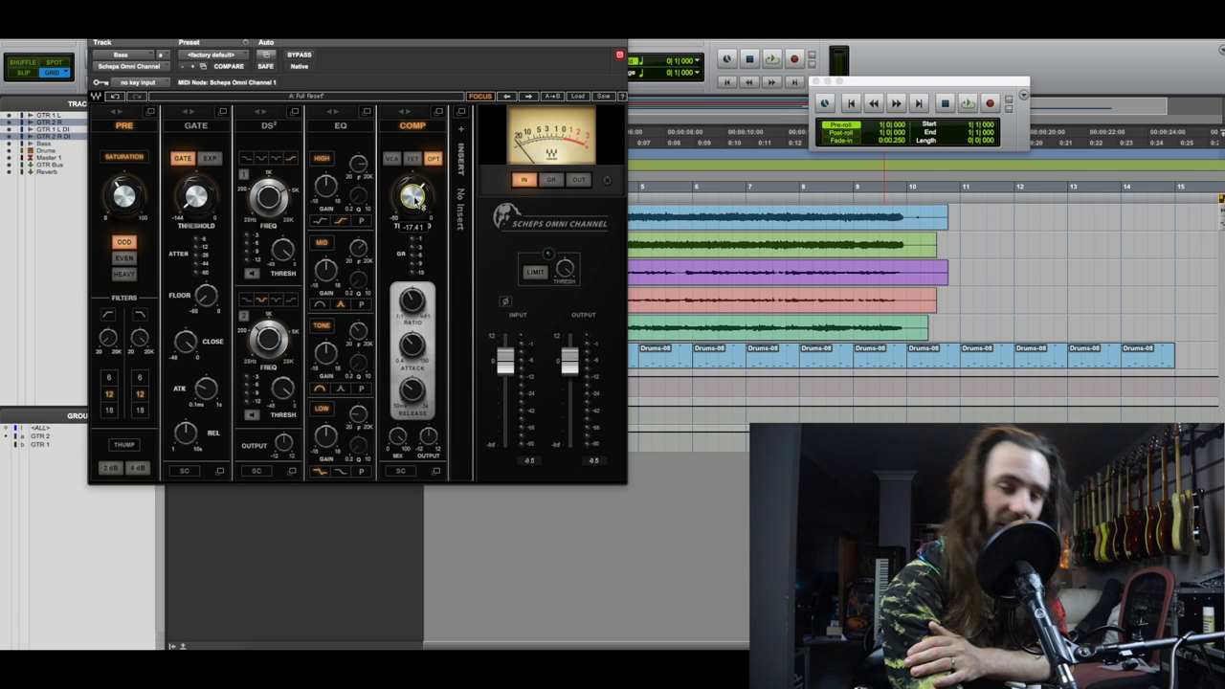
pyautogui.click(966, 104)
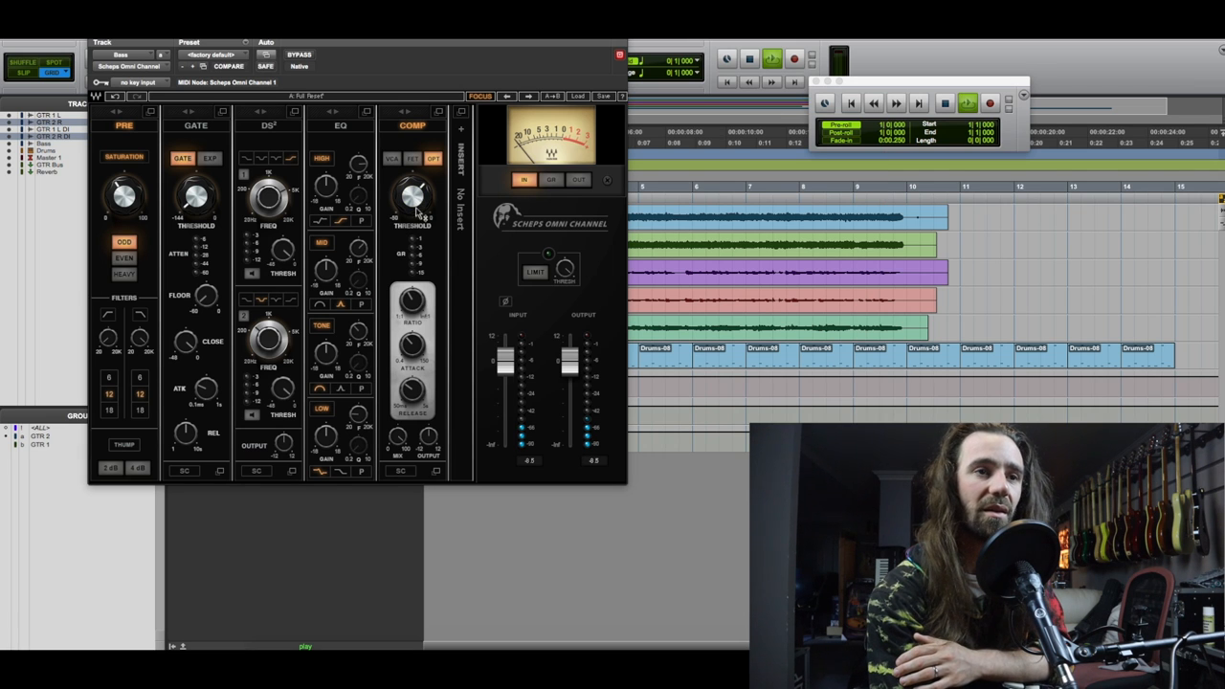
pyautogui.moveTo(412, 201); pyautogui.dragTo(411, 188)
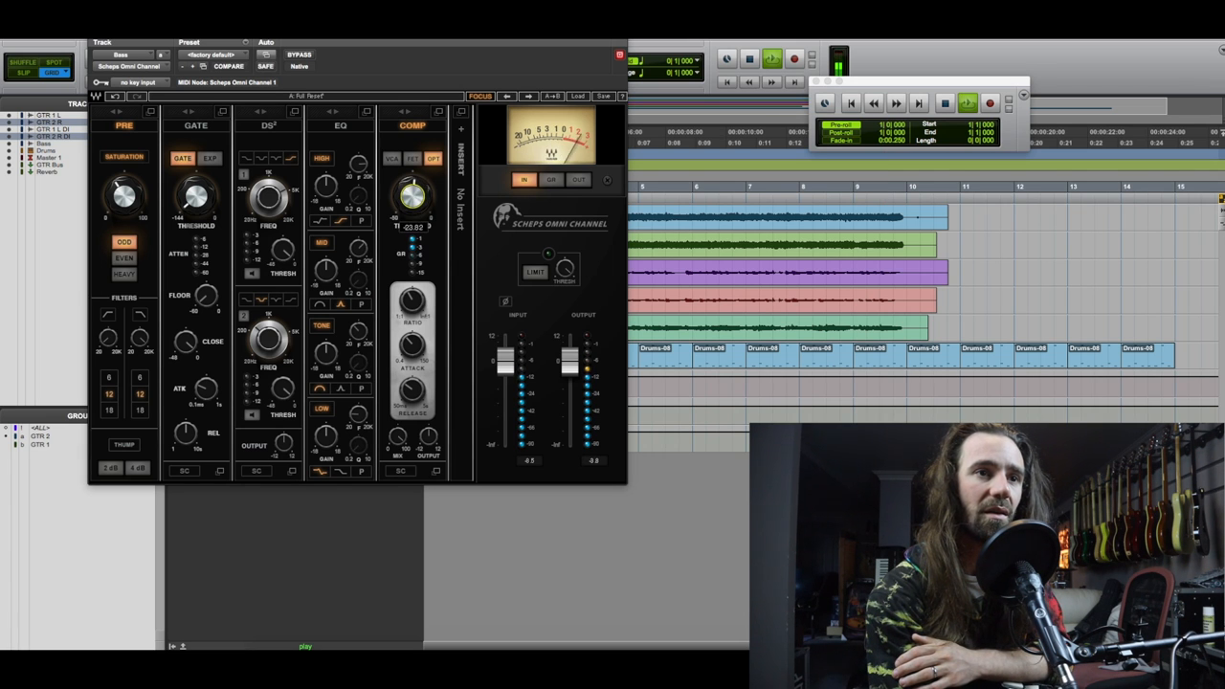